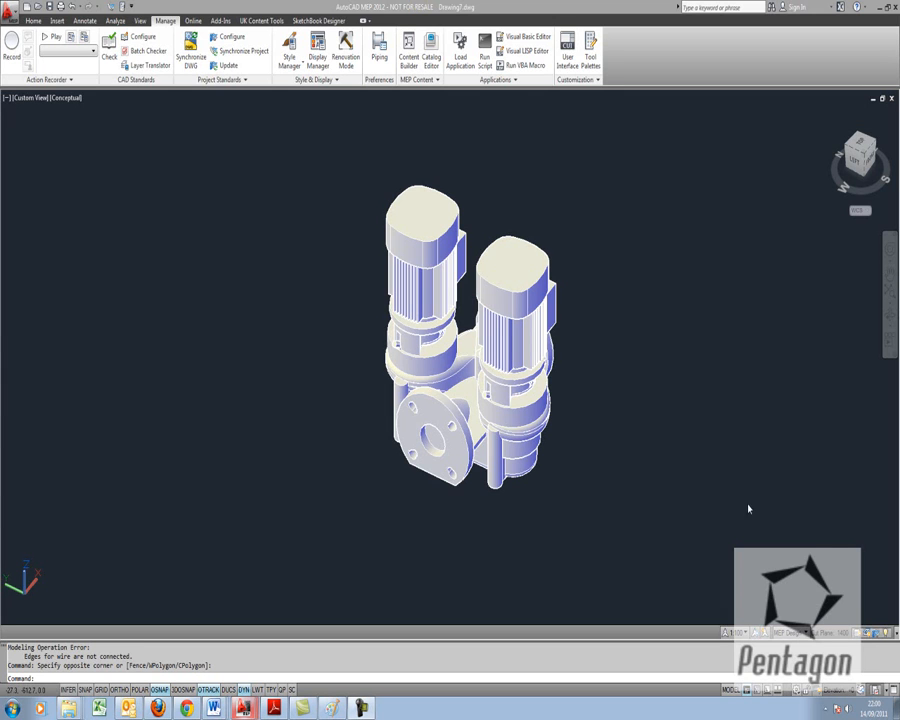
pyautogui.moveTo(736, 478)
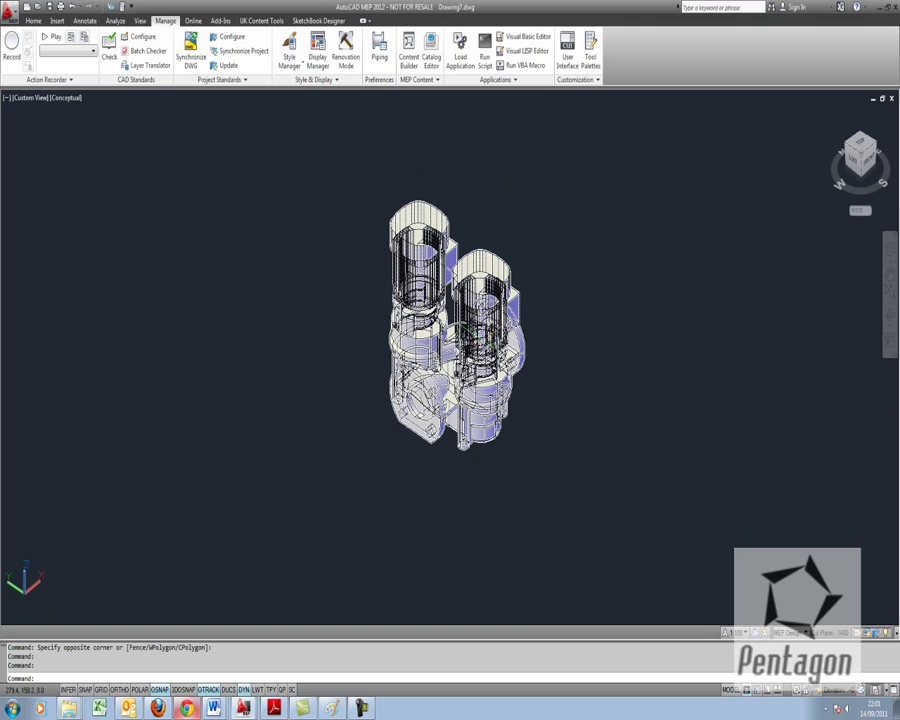
pyautogui.moveTo(470, 196)
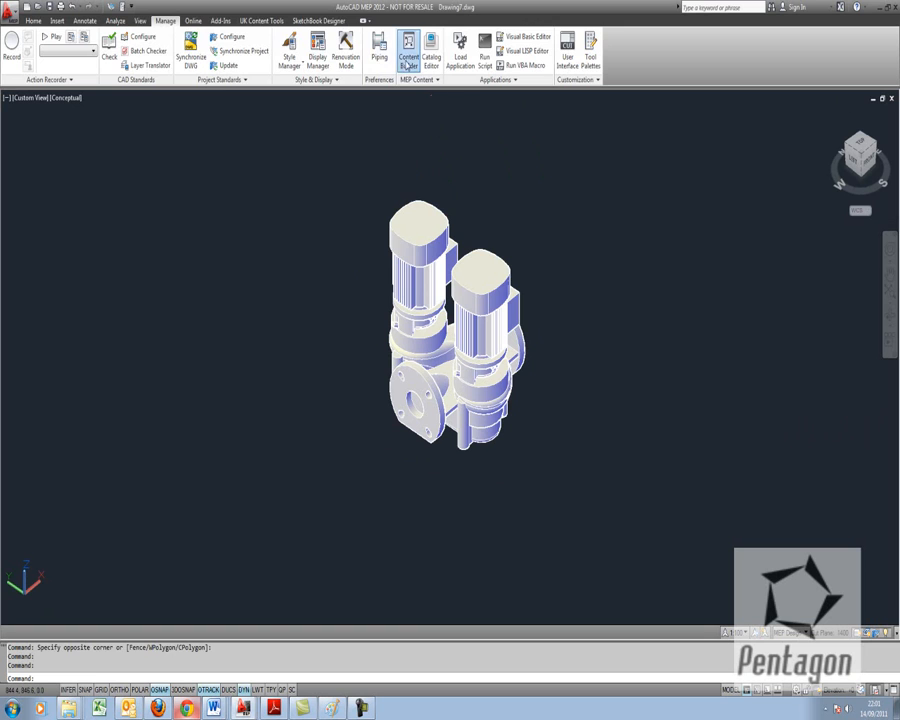
# - Start a new chapter in the multi-view part content catalog
pyautogui.click(408, 56)
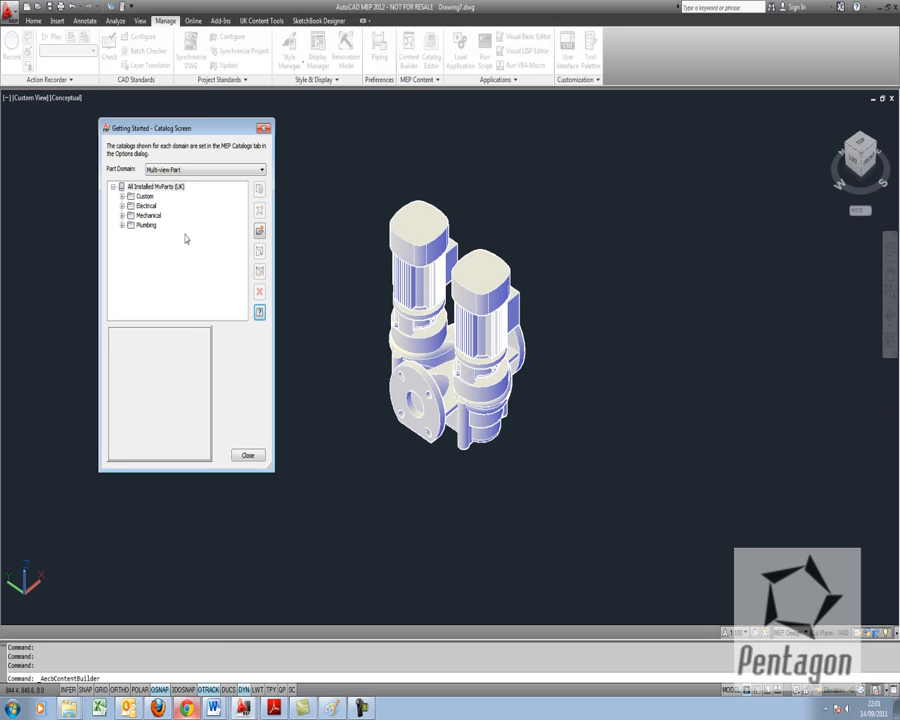
pyautogui.click(156, 188)
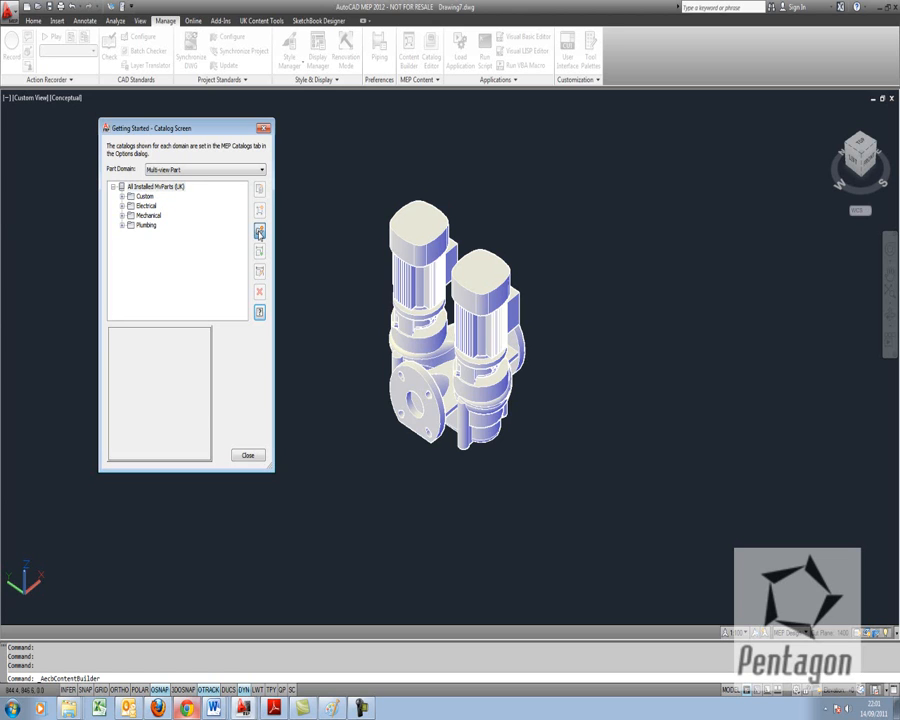
pyautogui.click(260, 232)
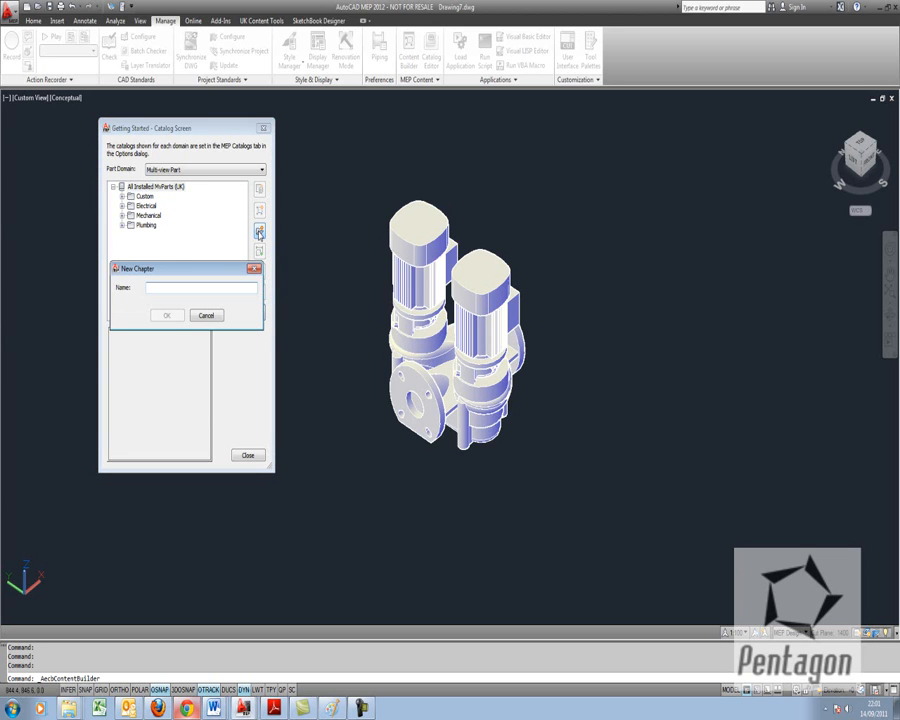
# - Name the new chapter 'Custom Pumps' and confirm it
pyautogui.write('Cu')
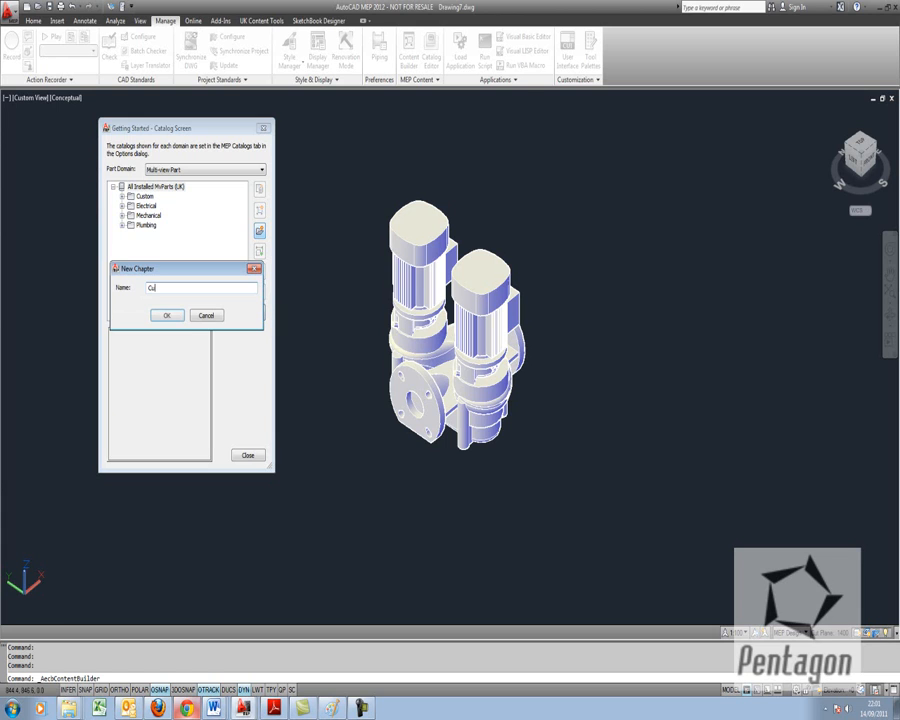
pyautogui.write('stom')
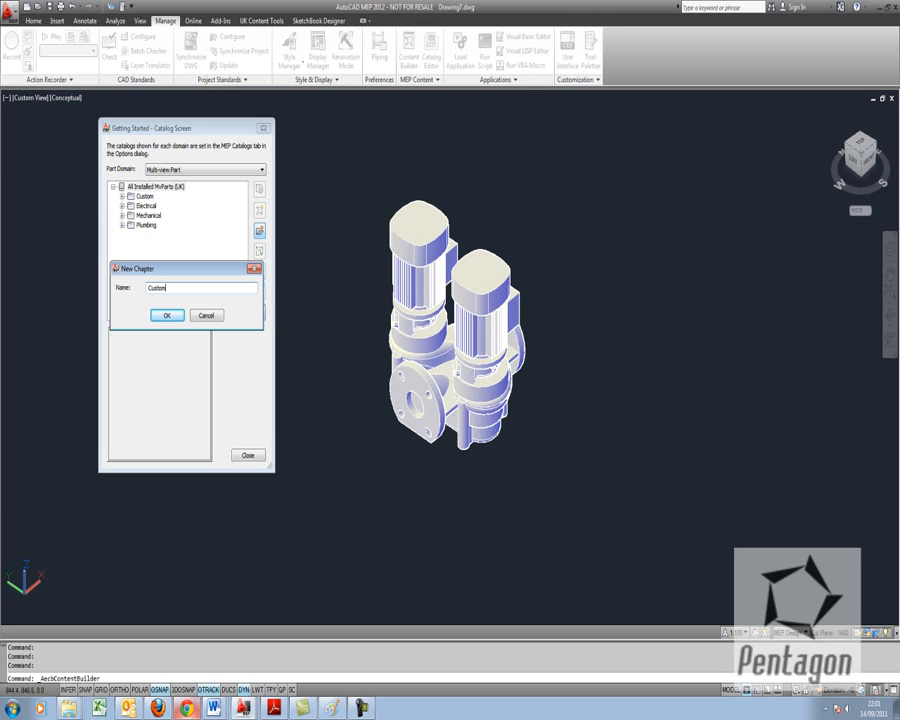
pyautogui.write('P')
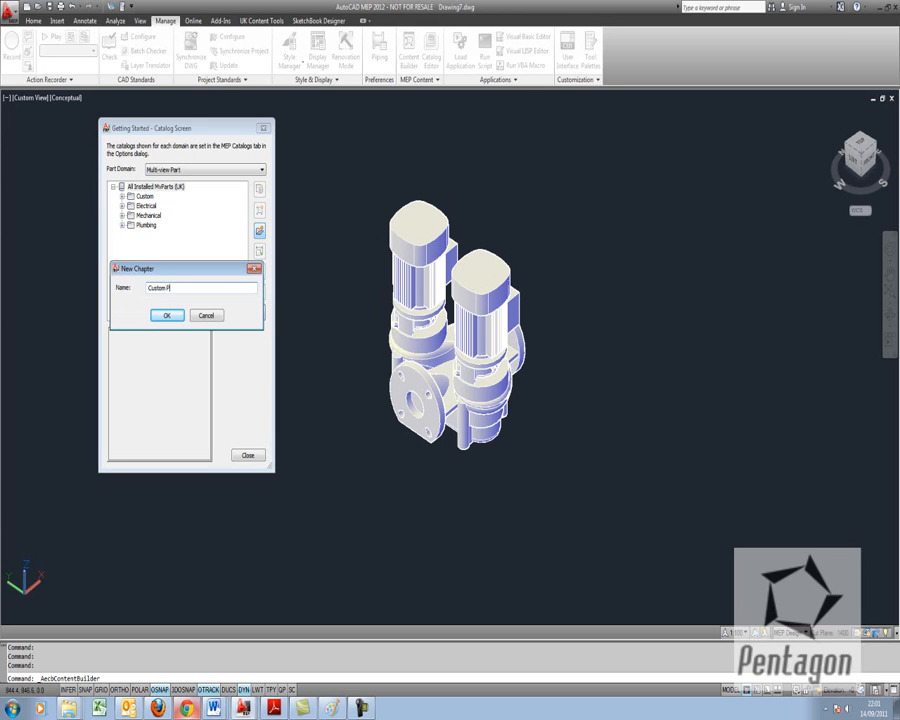
pyautogui.write('umps')
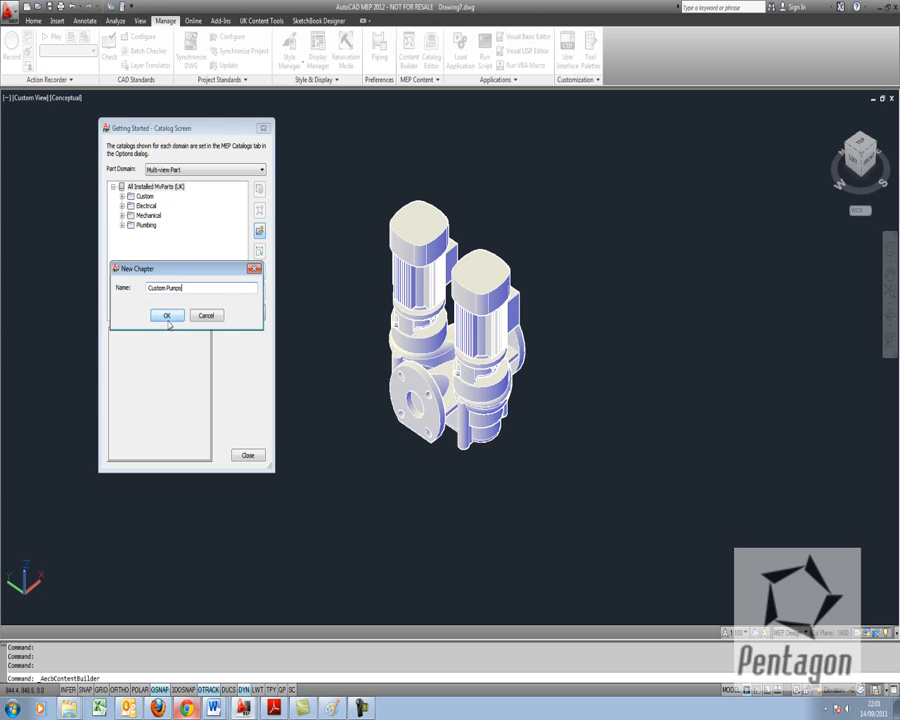
pyautogui.click(168, 316)
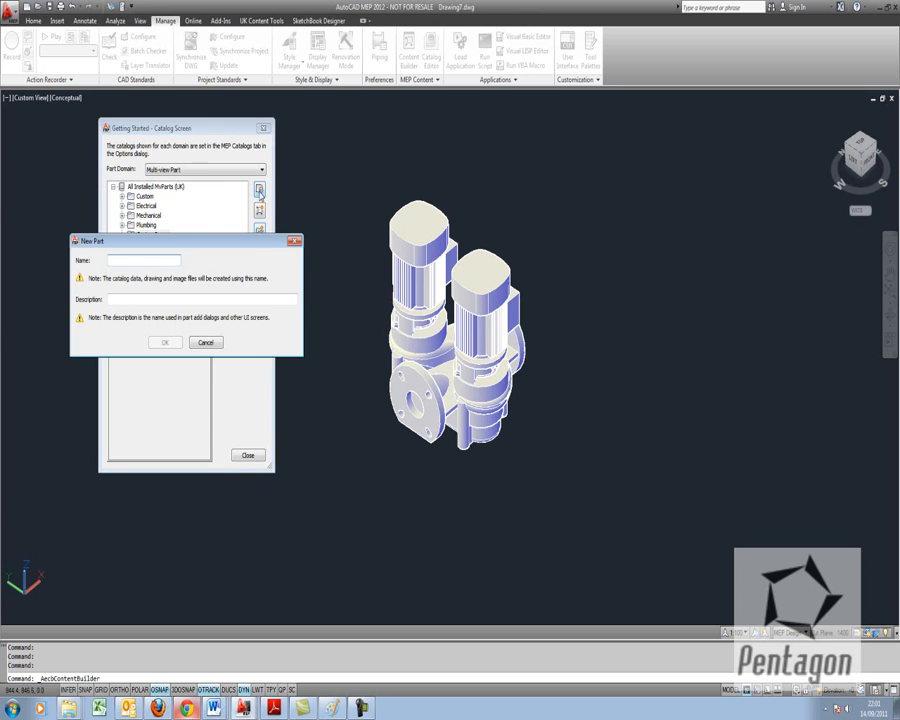
# - Name the part 'Grundfos Series 2000', describe it as a Grundfos Series 2000 Pump from website, and confirm
pyautogui.click(144, 260)
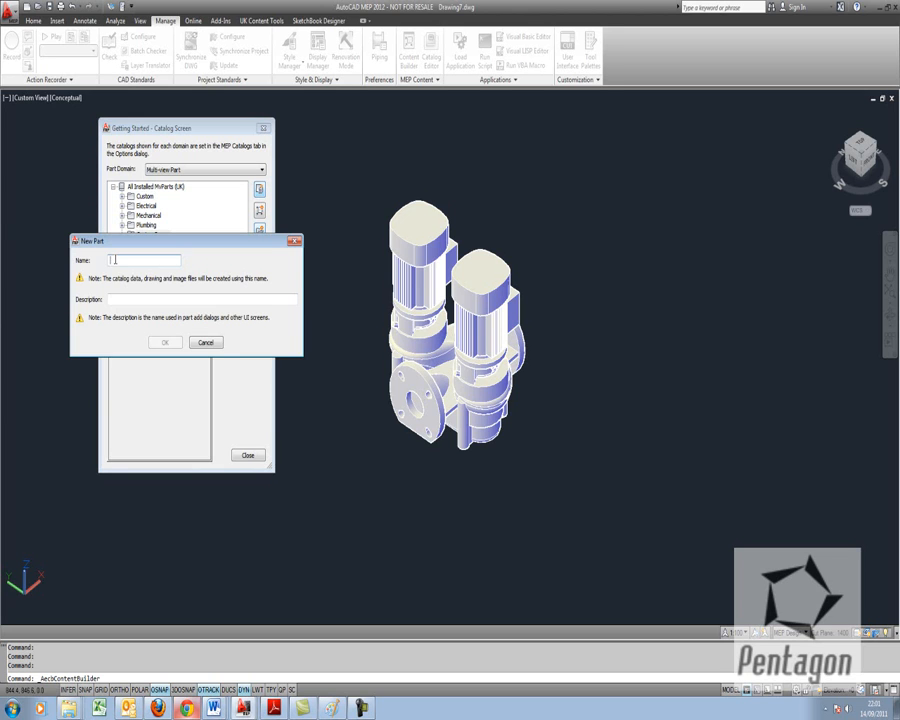
pyautogui.write('G')
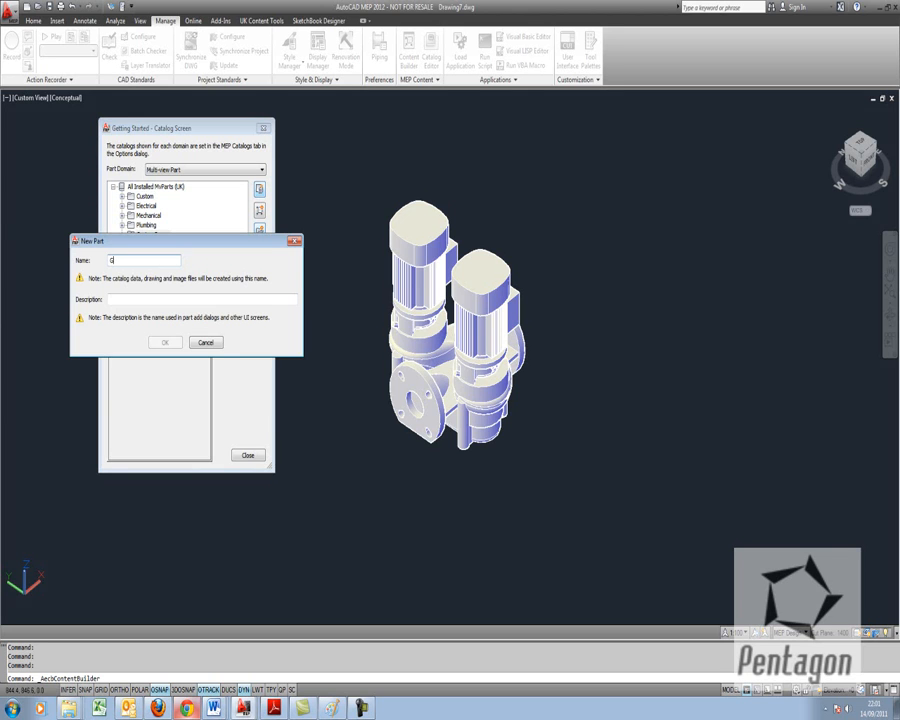
pyautogui.write('rundf')
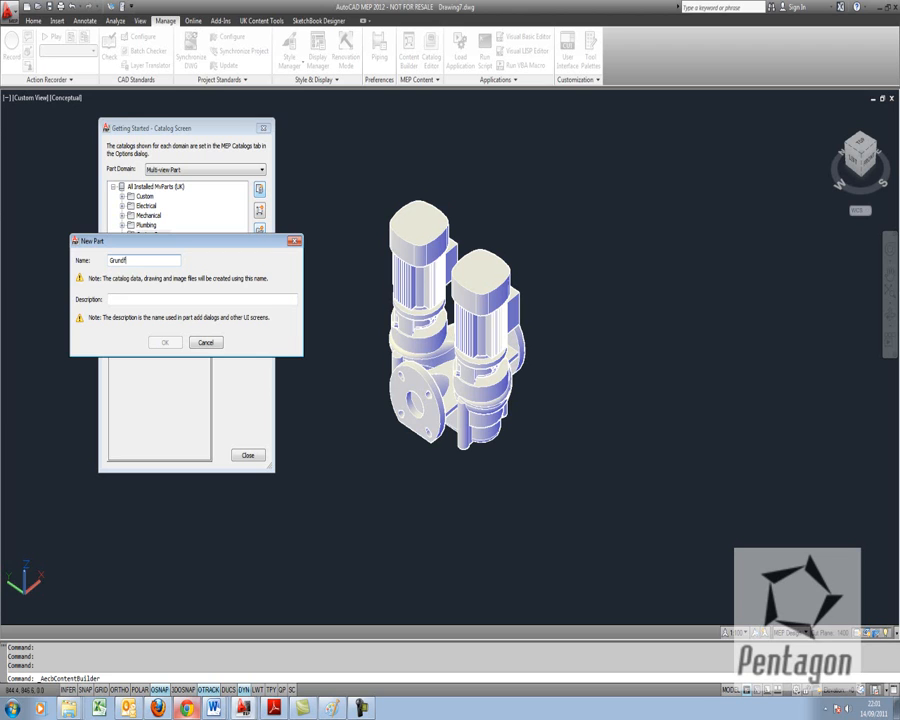
pyautogui.write('Grundfos Series 2000')
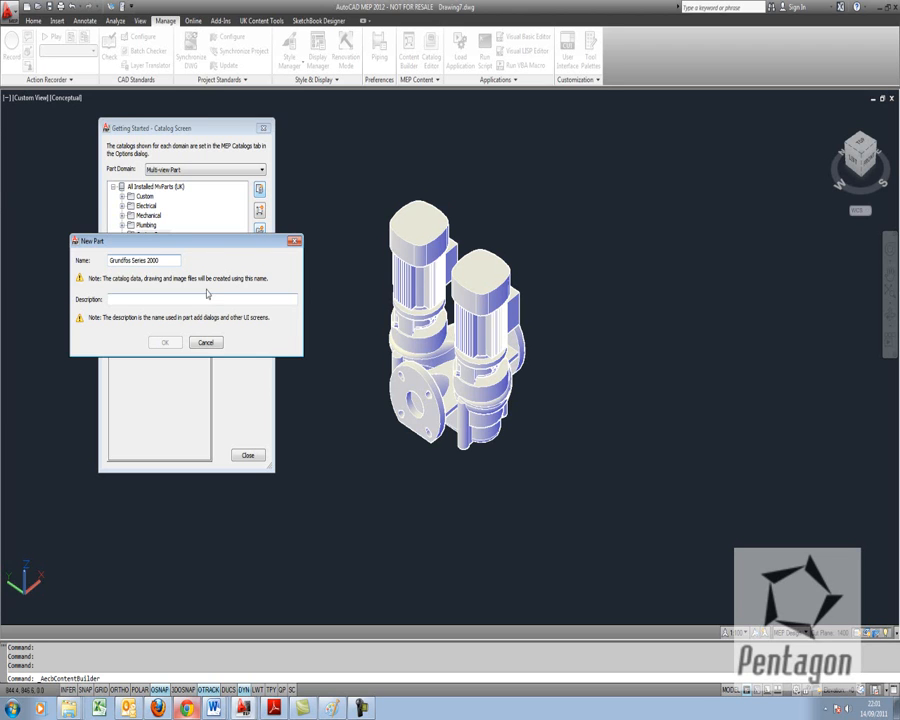
pyautogui.write('Grundfos Series 2000 P')
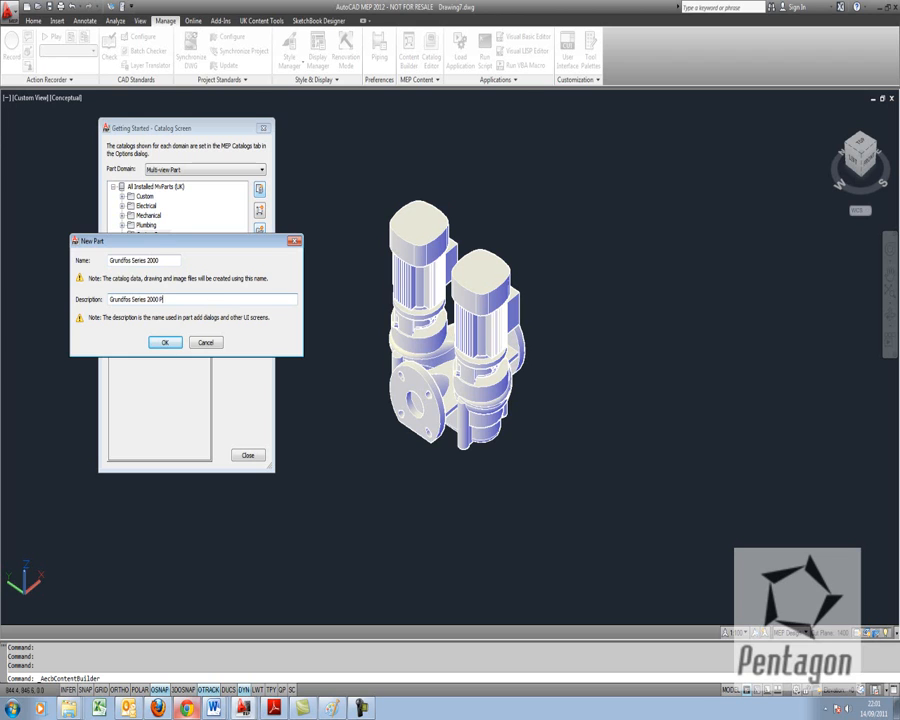
pyautogui.write('ump')
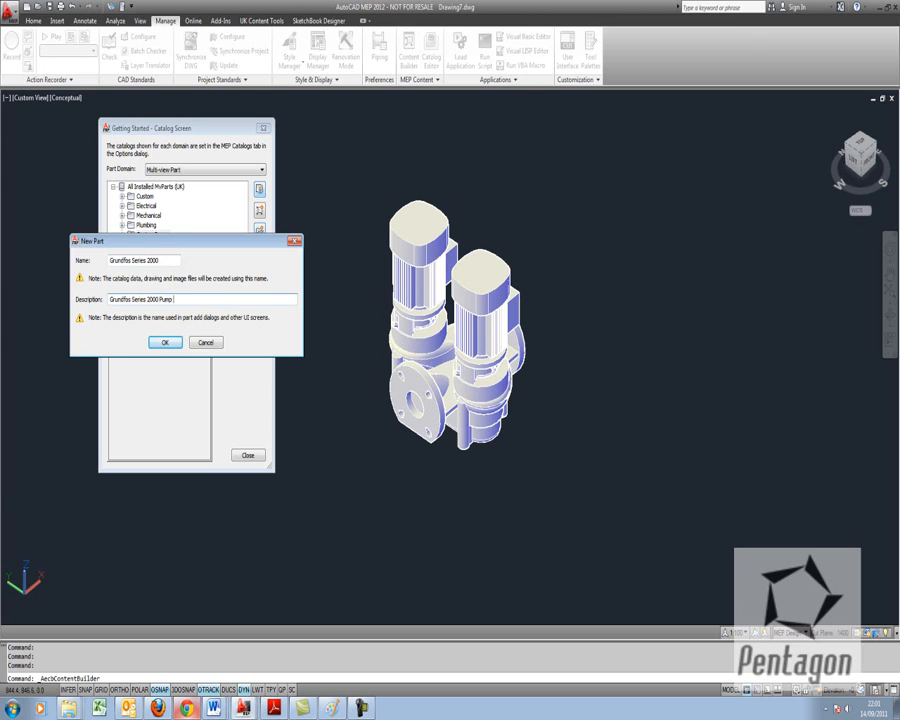
pyautogui.write('from webs')
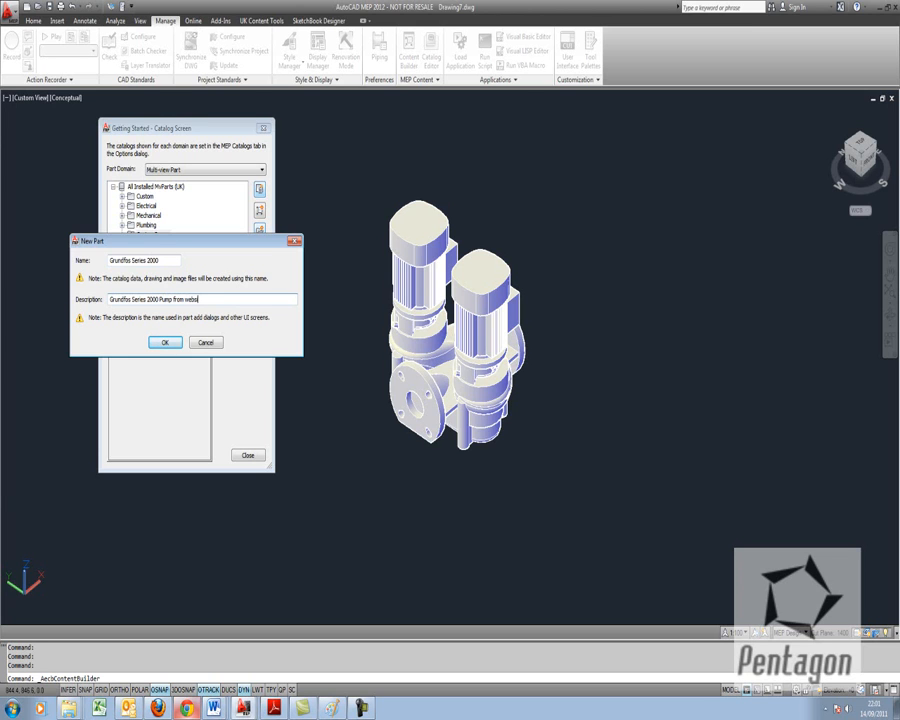
pyautogui.click(164, 342)
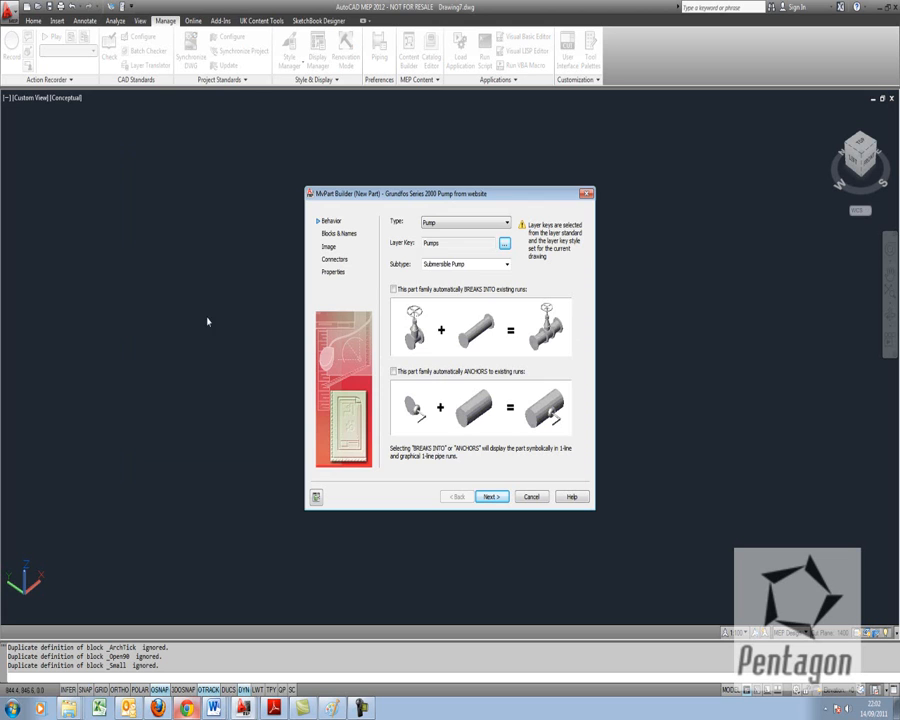
# - Keep the part type as Pump, choose a different pump subtype, and continue to blocks and names
pyautogui.click(504, 222)
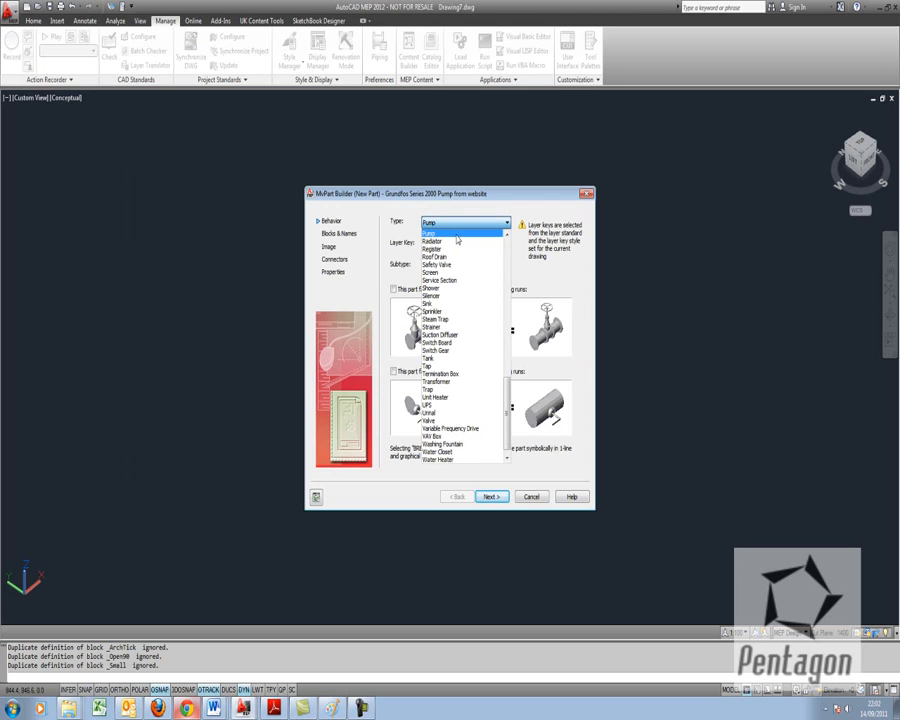
pyautogui.click(444, 232)
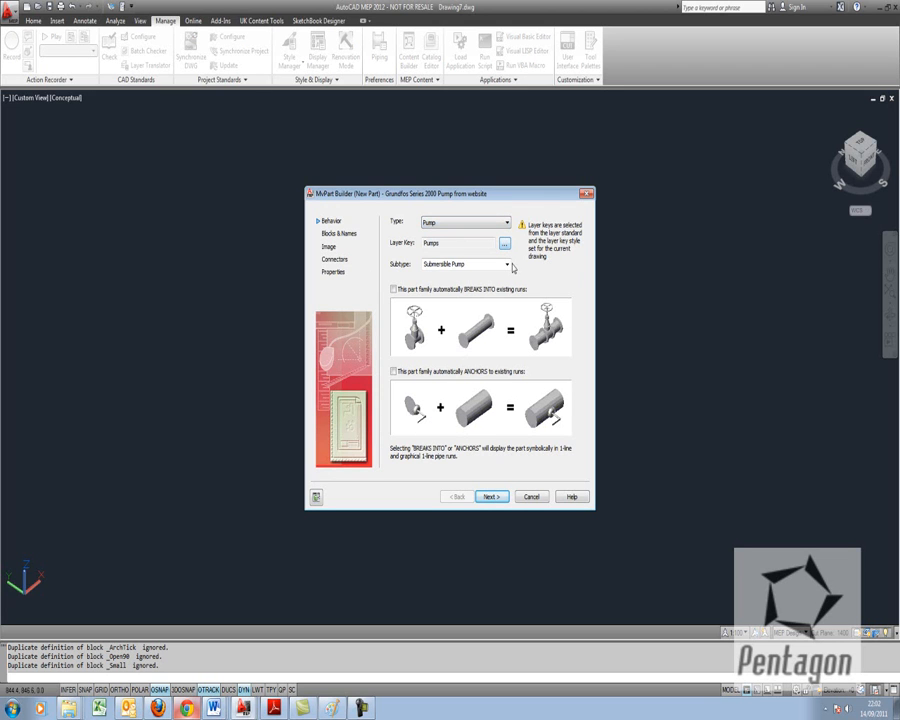
pyautogui.click(508, 264)
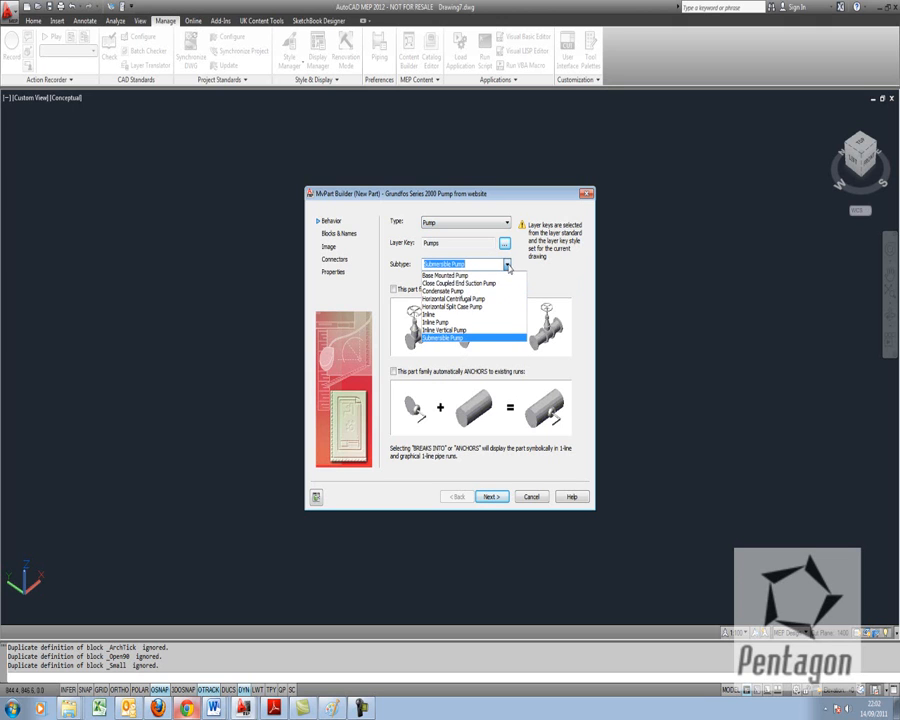
pyautogui.moveTo(466, 304)
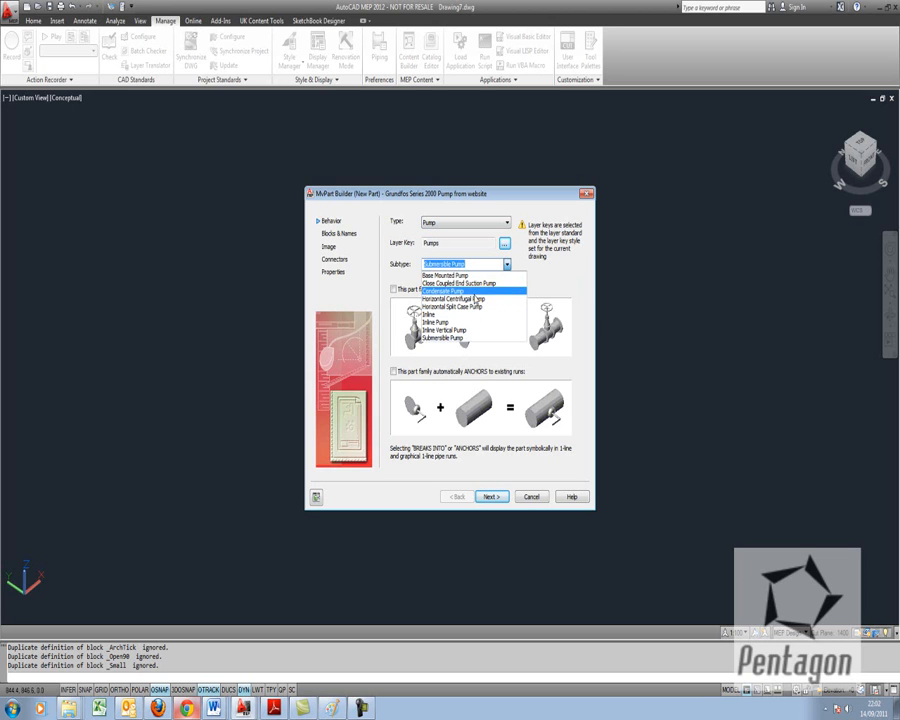
pyautogui.moveTo(466, 284)
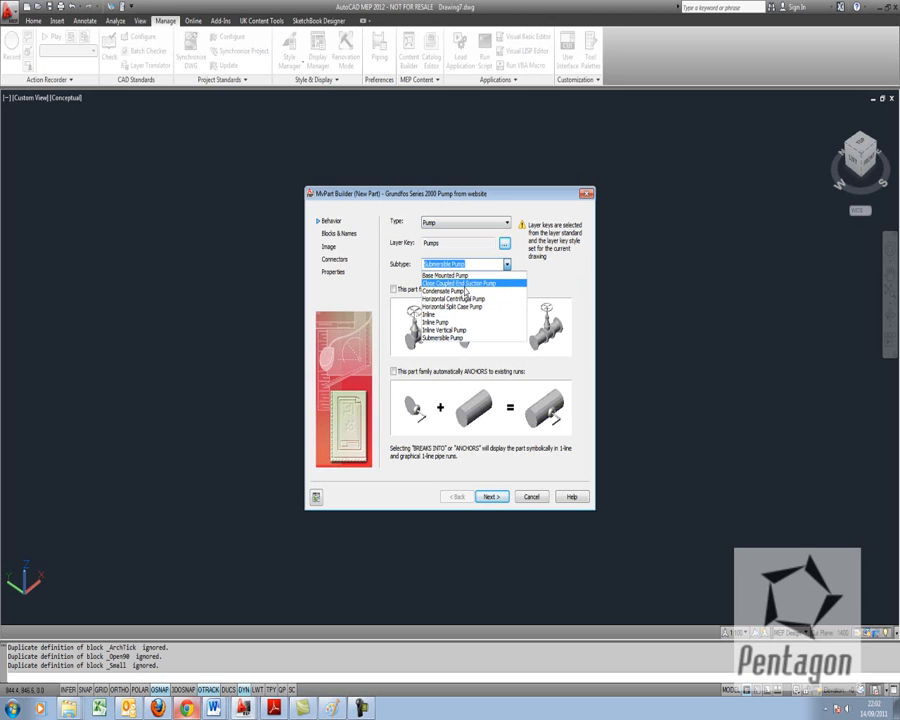
pyautogui.click(466, 284)
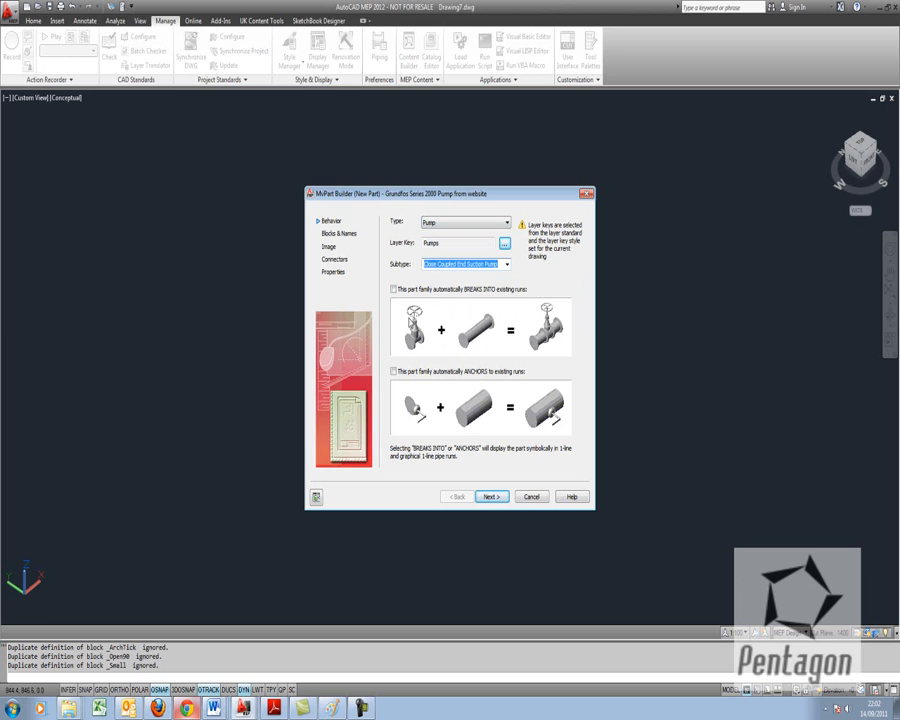
pyautogui.moveTo(460, 304)
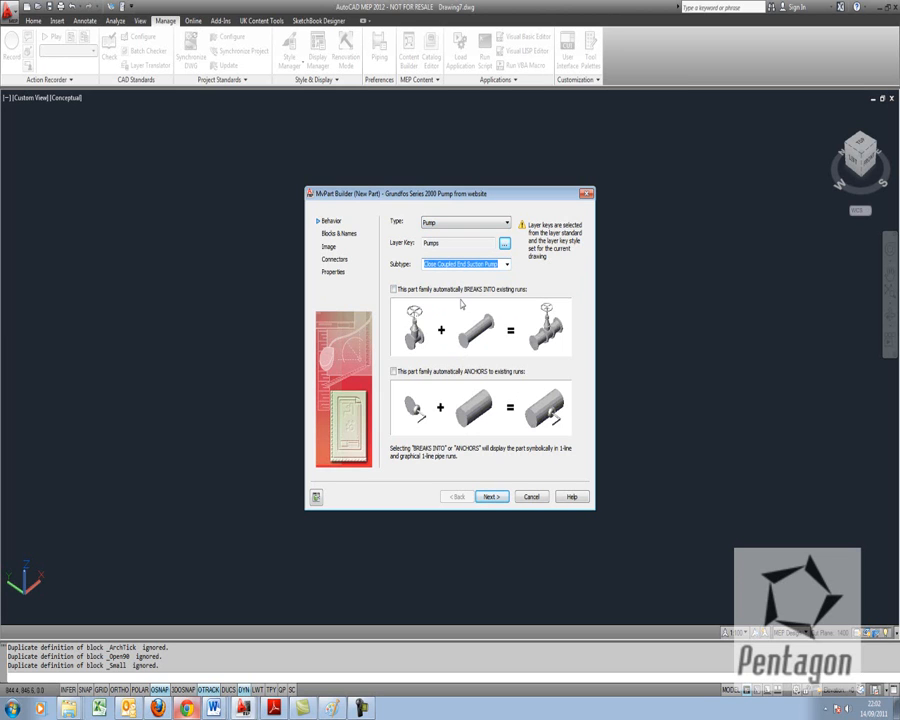
pyautogui.moveTo(440, 316)
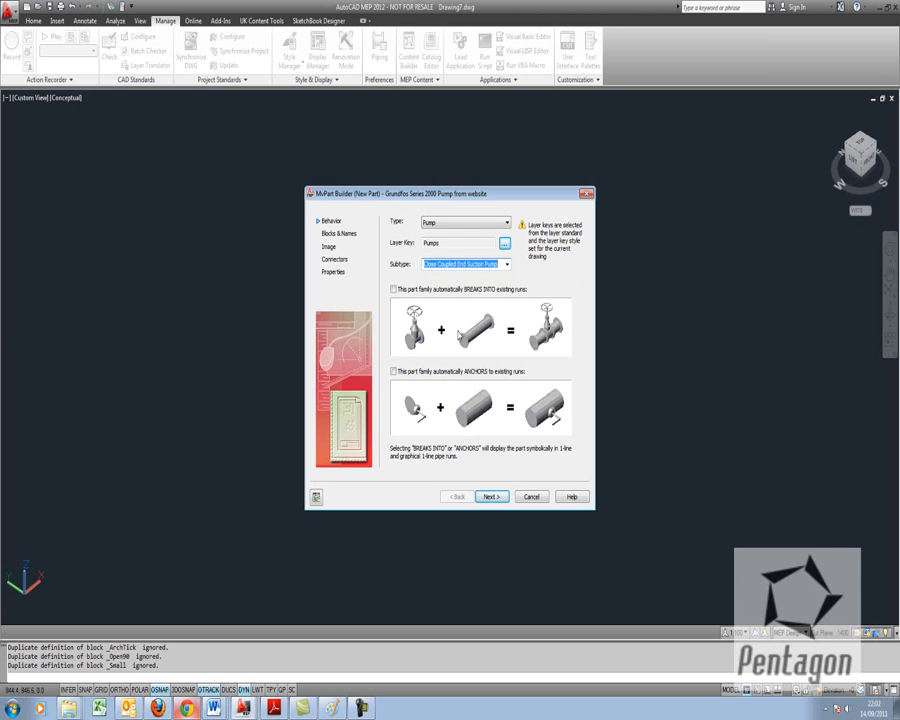
pyautogui.moveTo(412, 306)
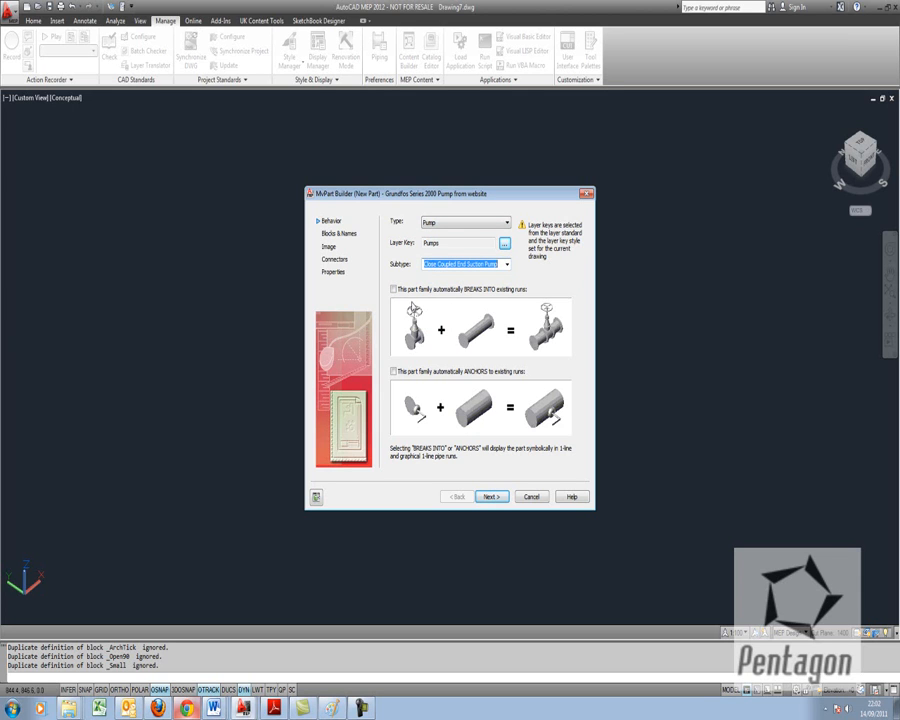
pyautogui.click(488, 496)
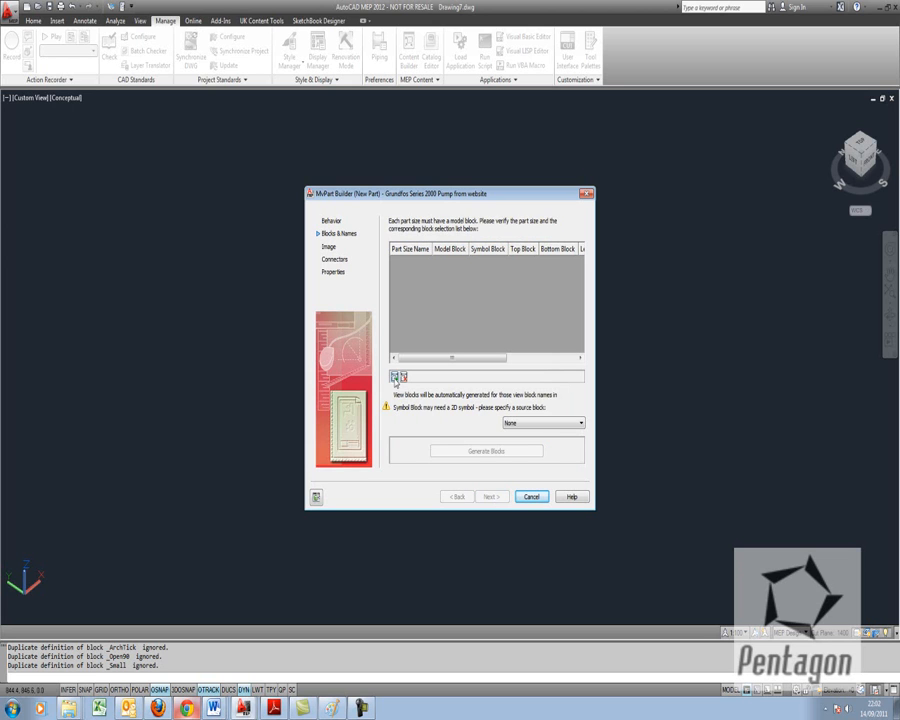
# - Choose the Grundfos block as the size's model block and generate its view blocks
pyautogui.click(460, 264)
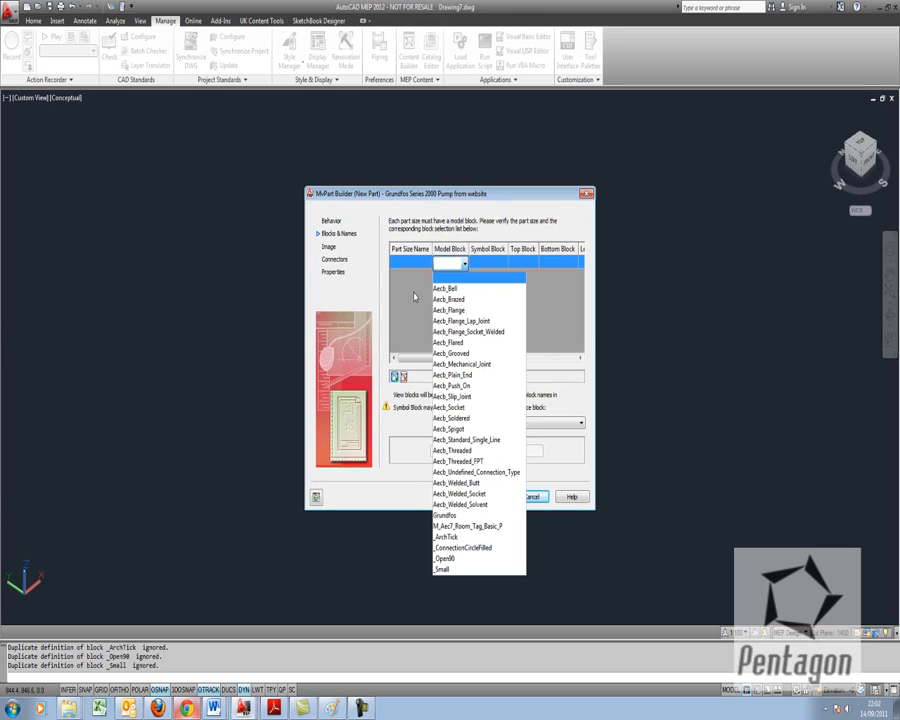
pyautogui.moveTo(470, 460)
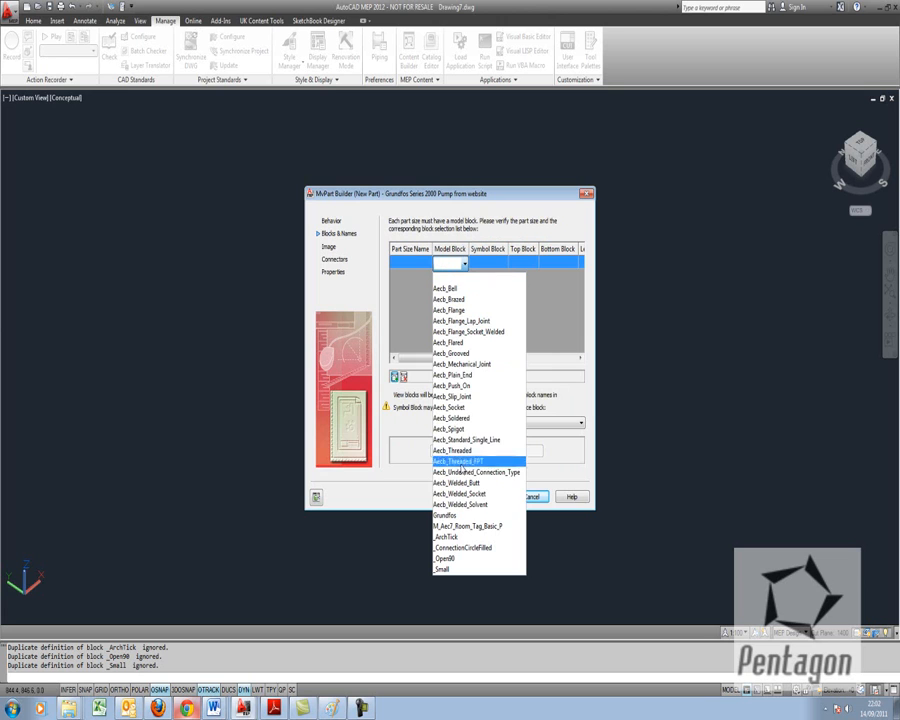
pyautogui.click(444, 516)
pyautogui.write('rundfos 65mm')
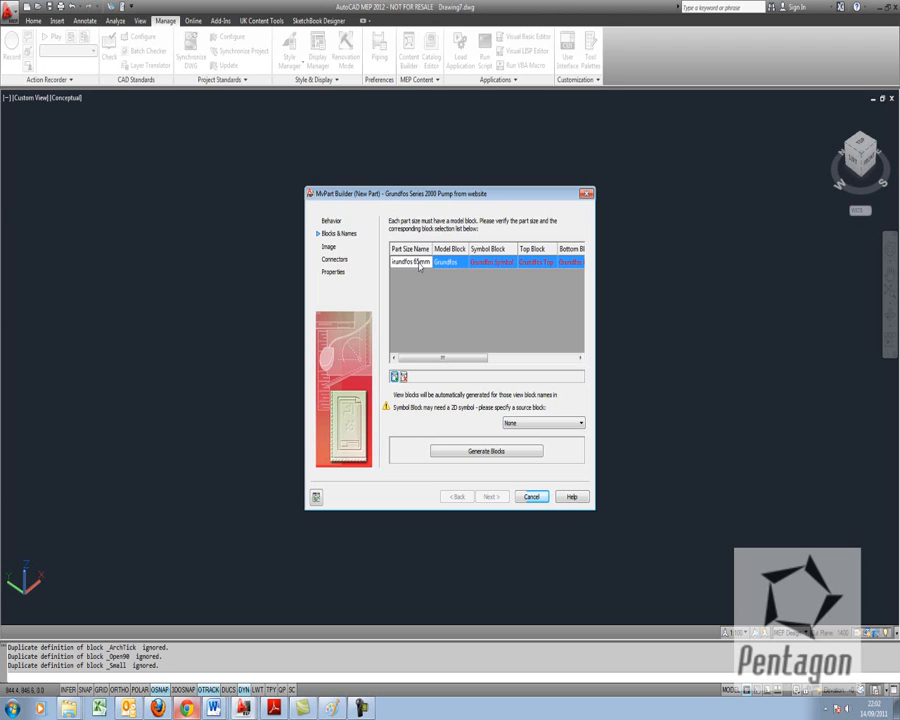
pyautogui.click(408, 262)
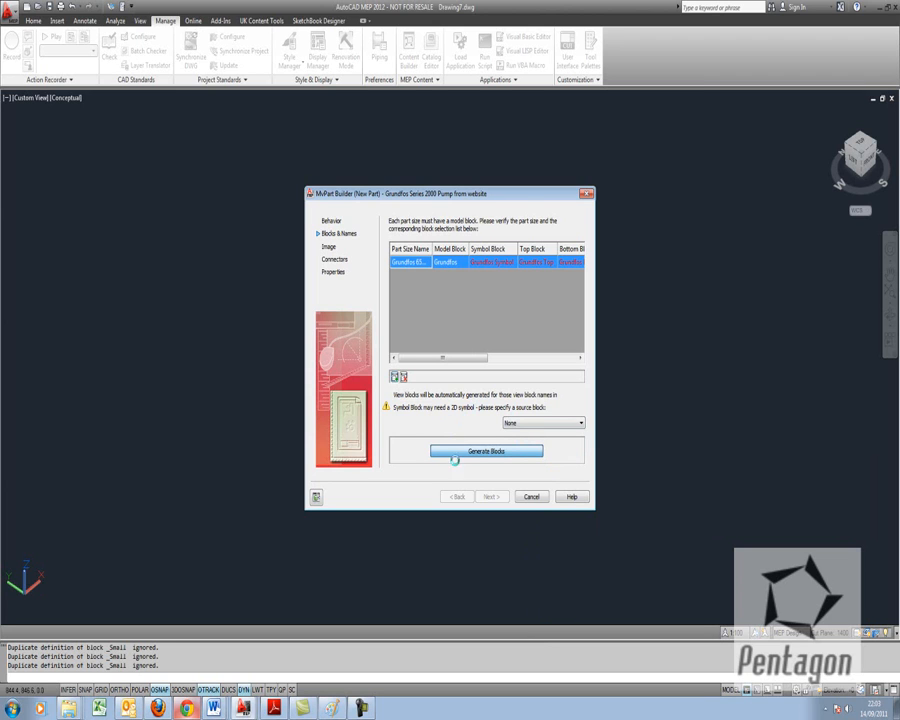
pyautogui.click(488, 450)
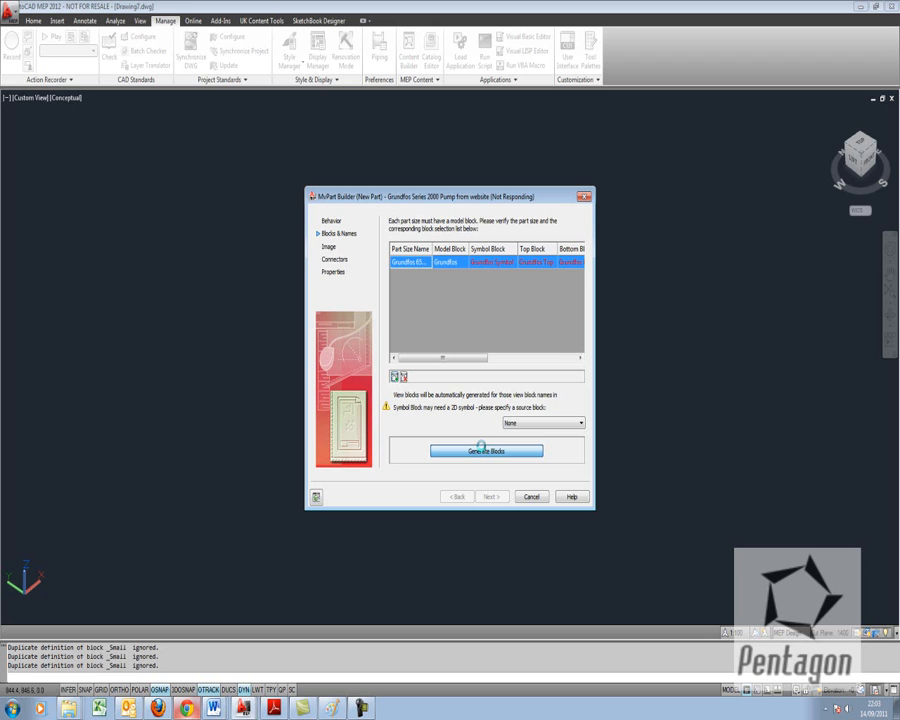
# - Check the generated top and bottom view blocks, close the review, and continue to the image step
pyautogui.click(488, 450)
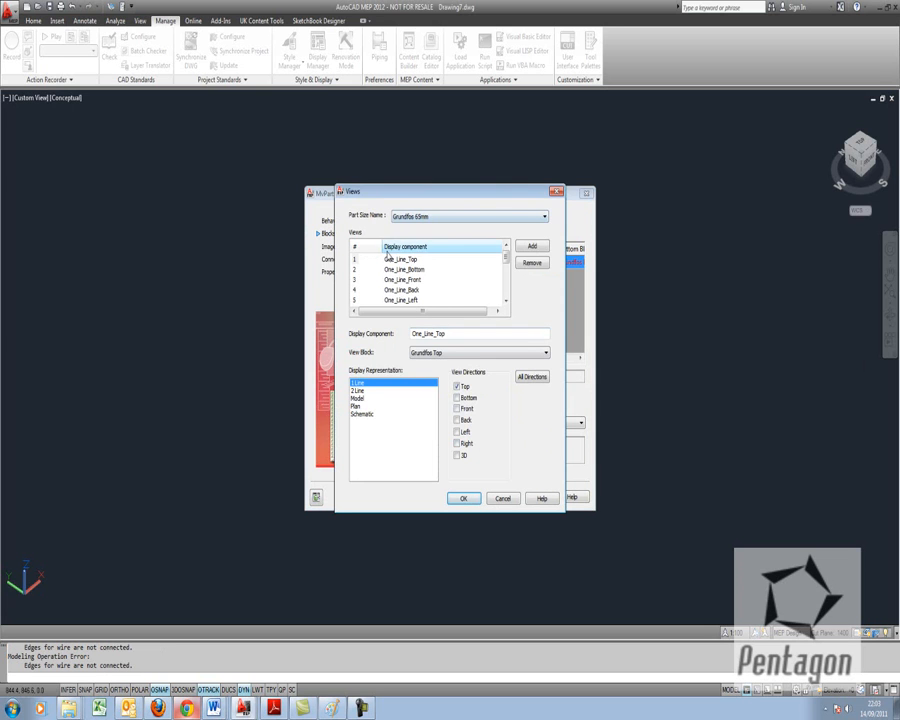
pyautogui.click(400, 260)
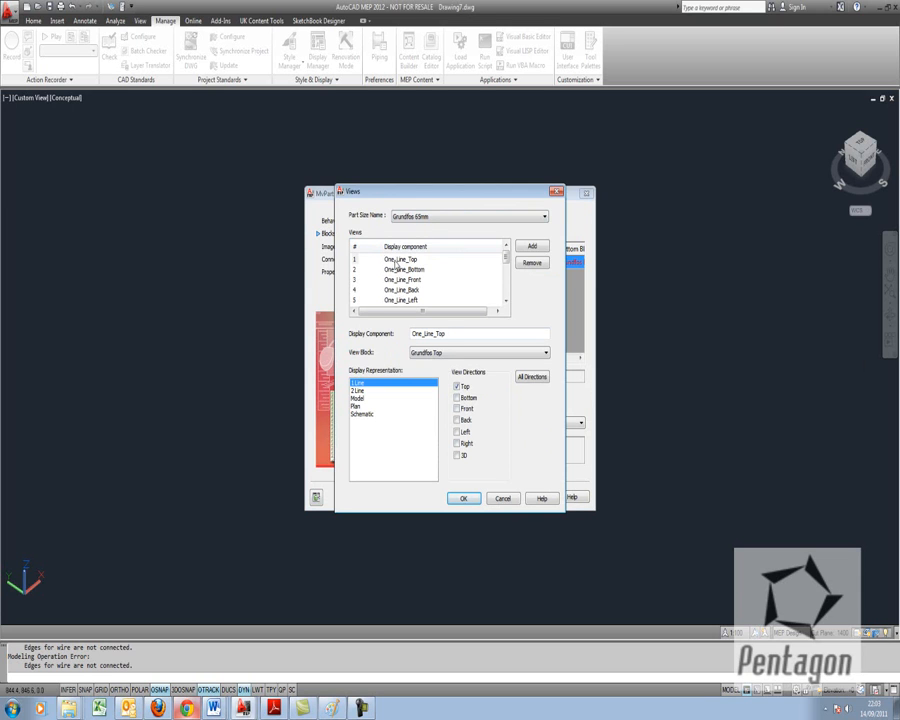
pyautogui.click(400, 268)
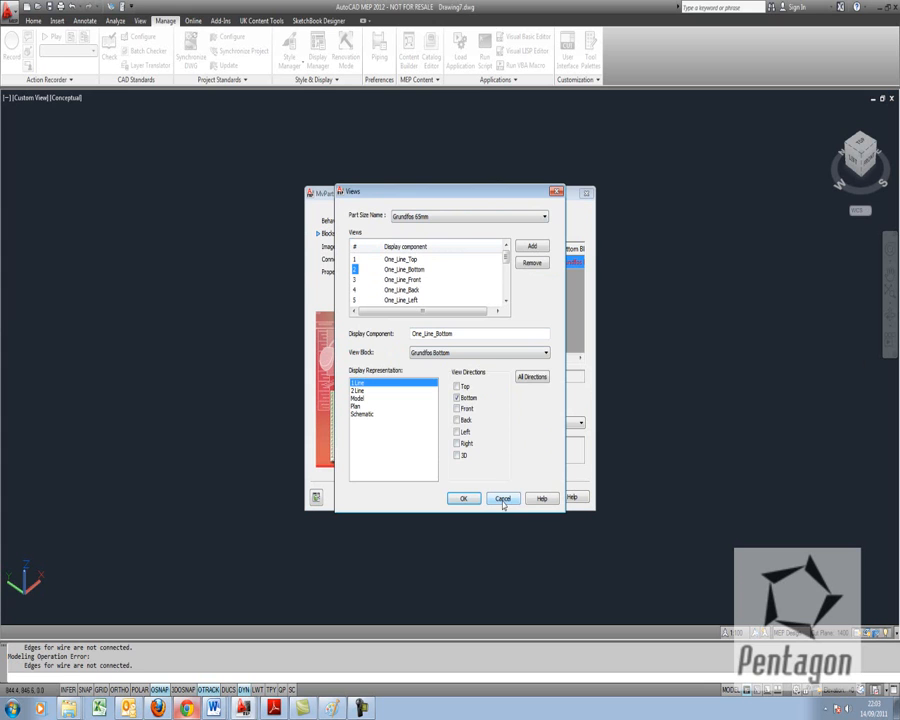
pyautogui.click(538, 352)
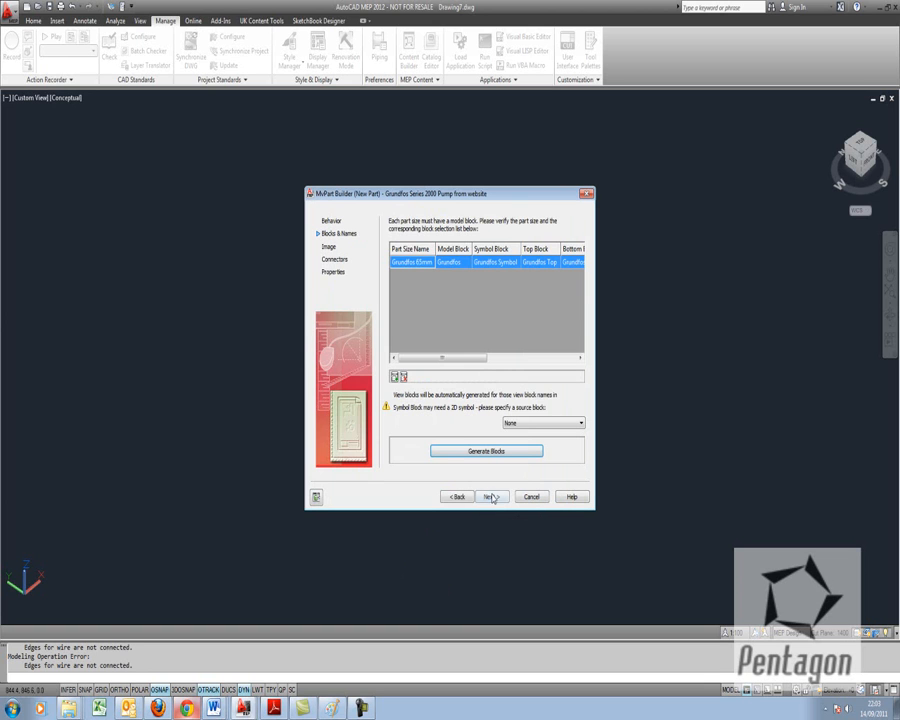
pyautogui.click(490, 496)
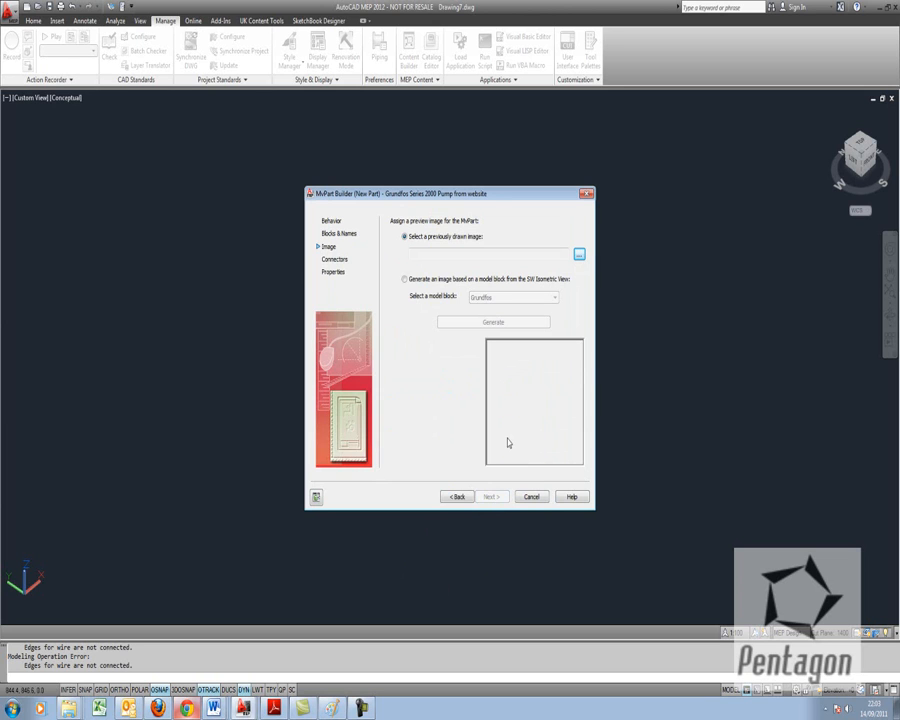
# - Try a generated preview image, then switch to using an existing image instead
pyautogui.click(404, 278)
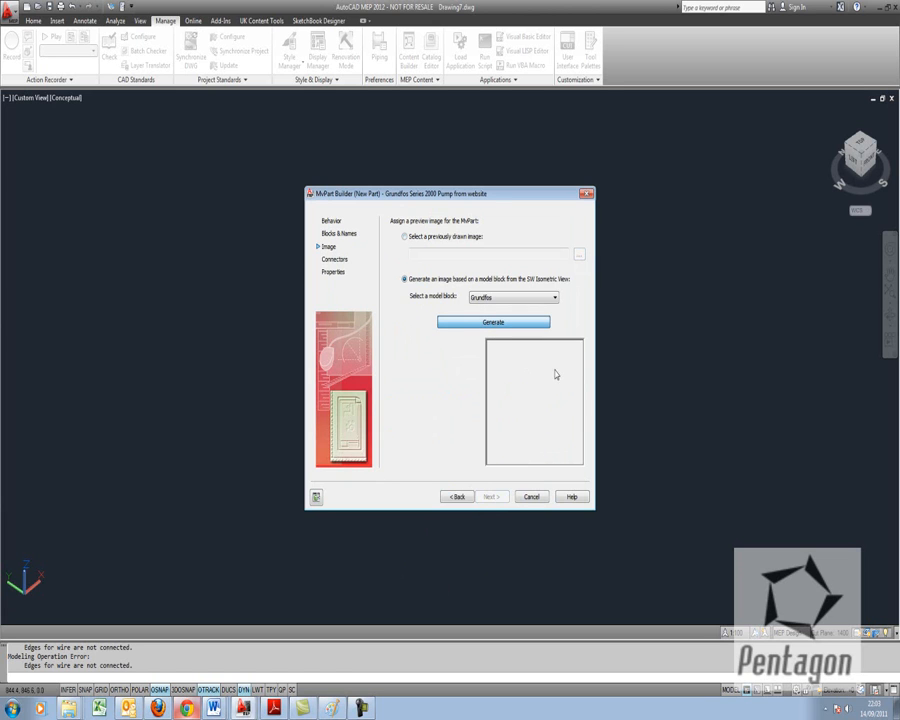
pyautogui.click(492, 320)
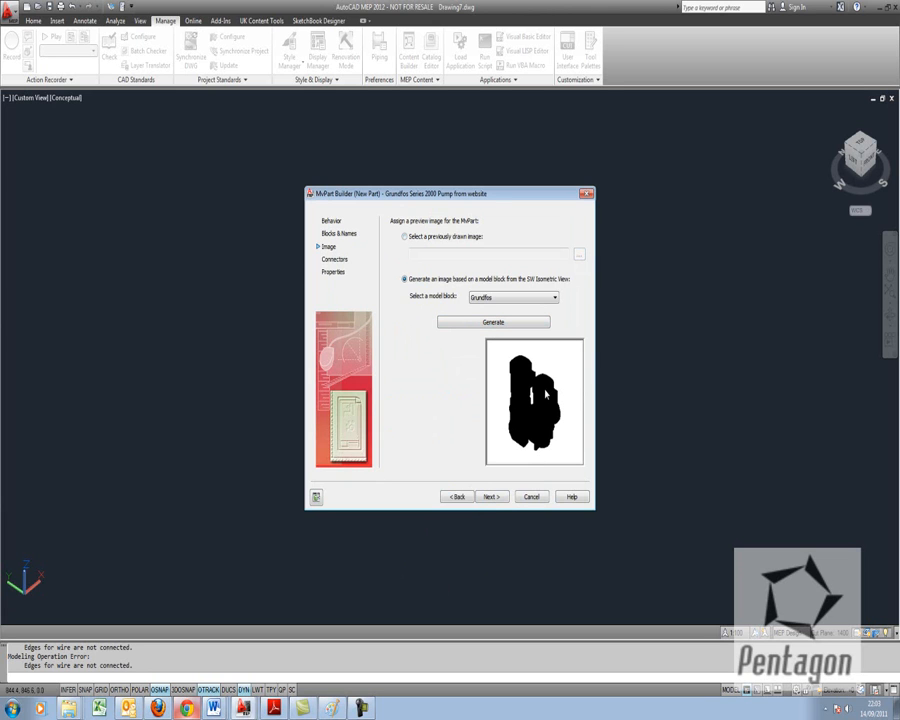
pyautogui.click(404, 236)
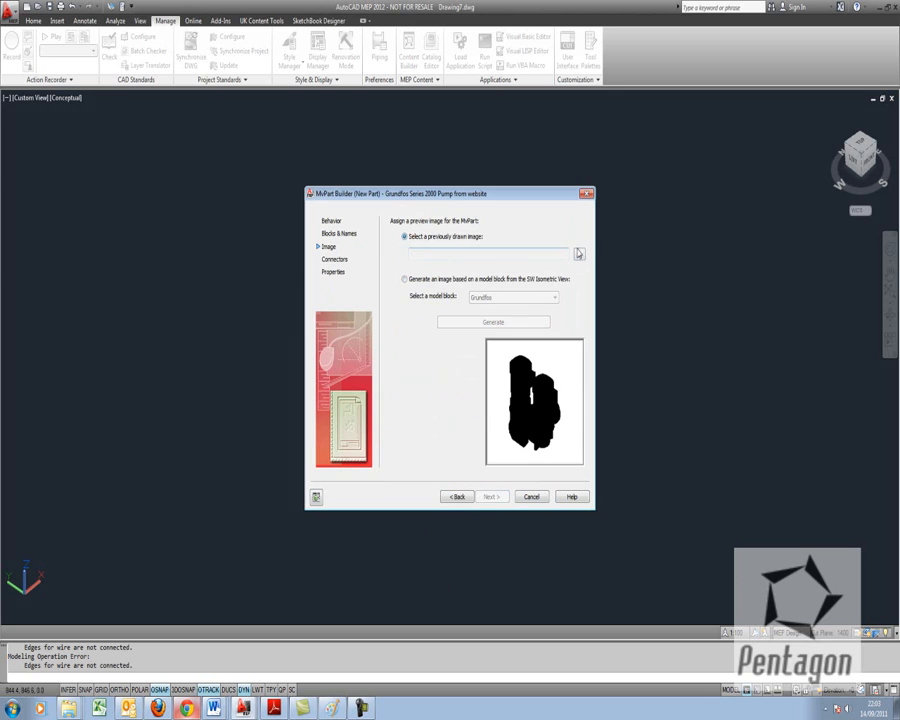
# - Use Grundfos.bmp from the Desktop as the preview image and continue to connectors
pyautogui.click(578, 252)
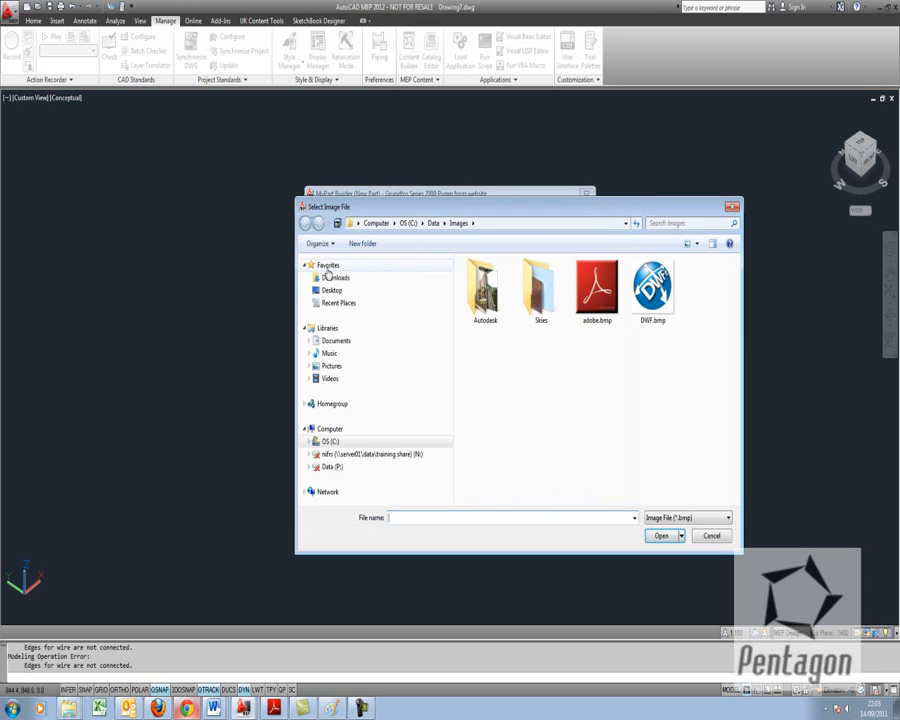
pyautogui.click(332, 290)
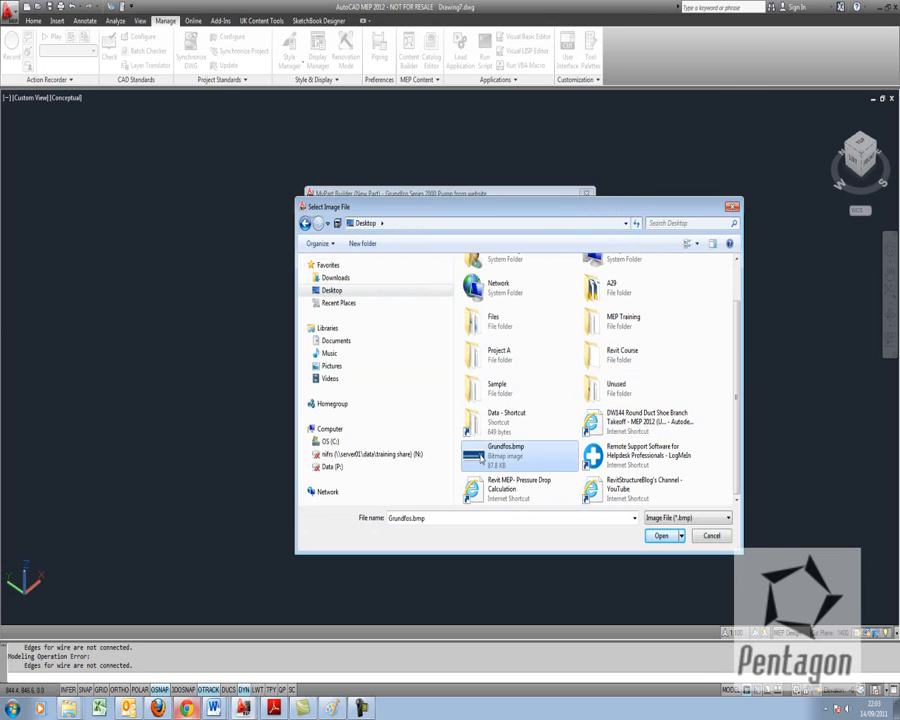
pyautogui.click(660, 536)
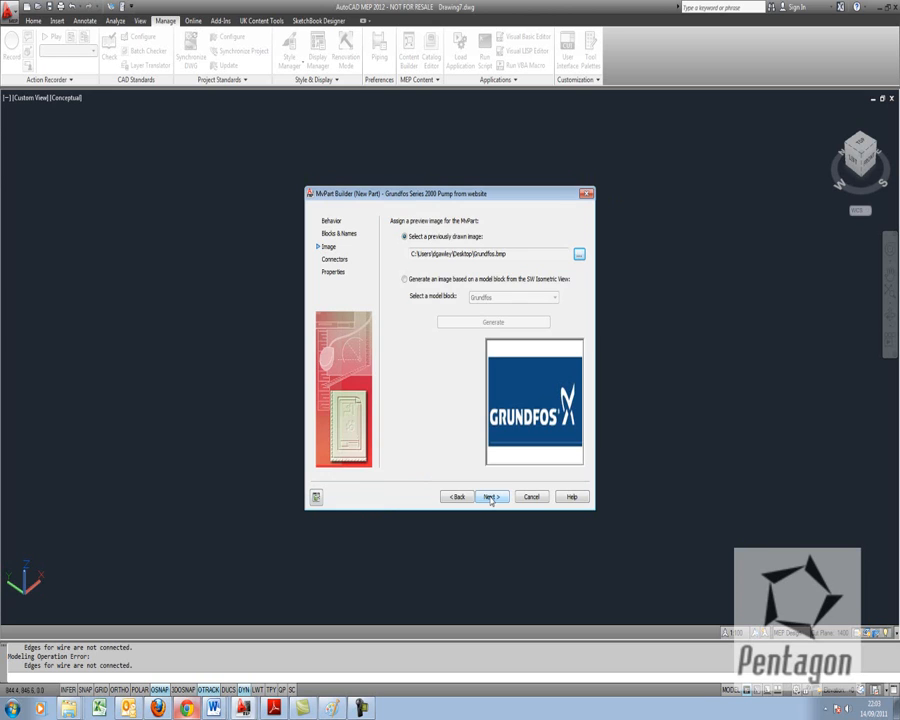
pyautogui.click(488, 496)
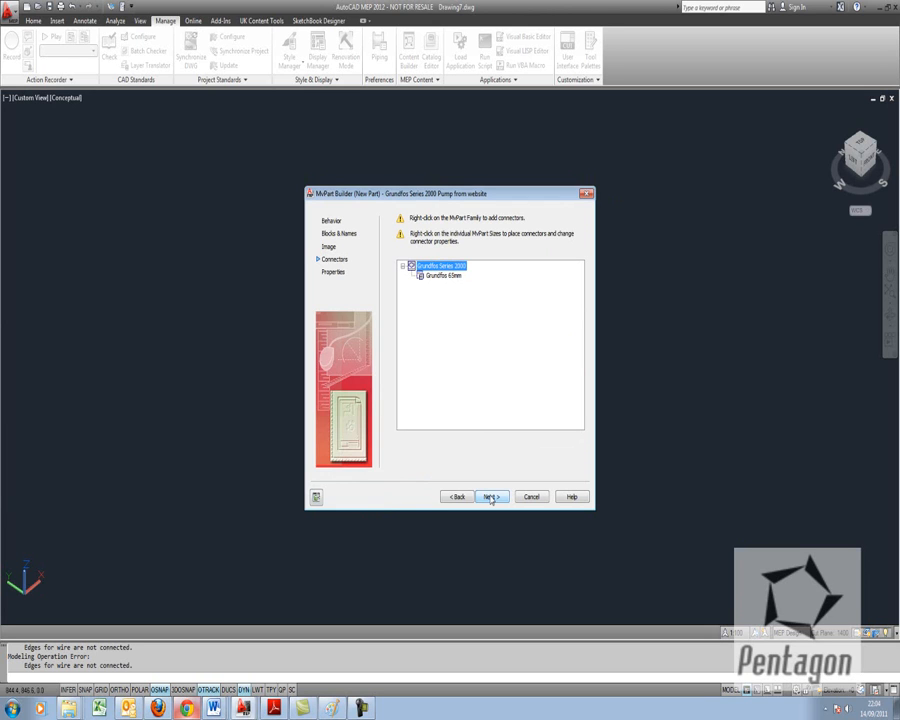
pyautogui.moveTo(468, 292)
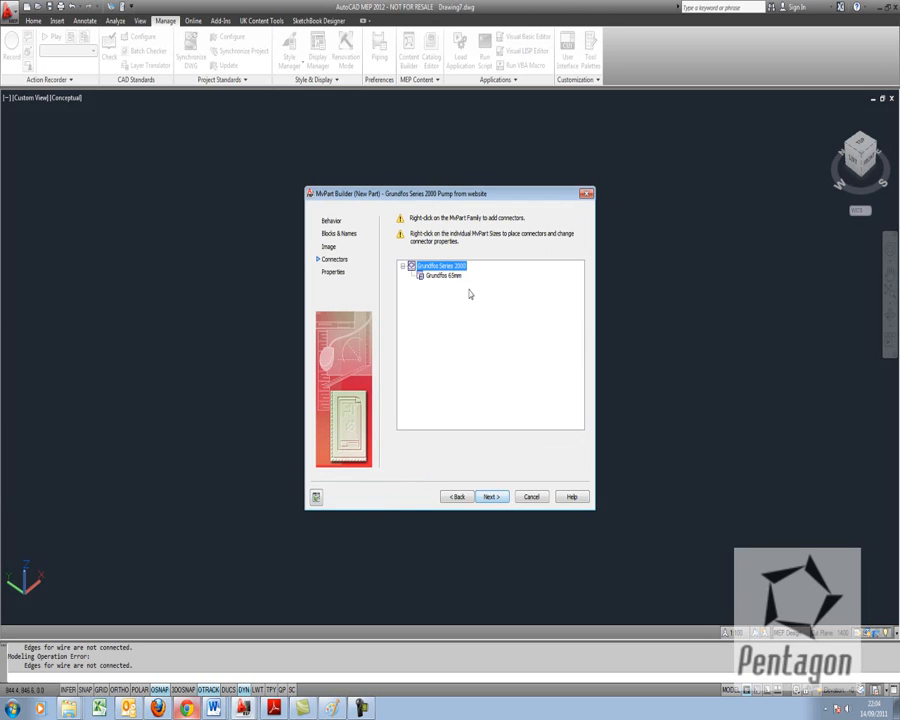
# - Add a pipe connector to the family with flow direction In on the Cold Water system
pyautogui.rightClick(442, 264)
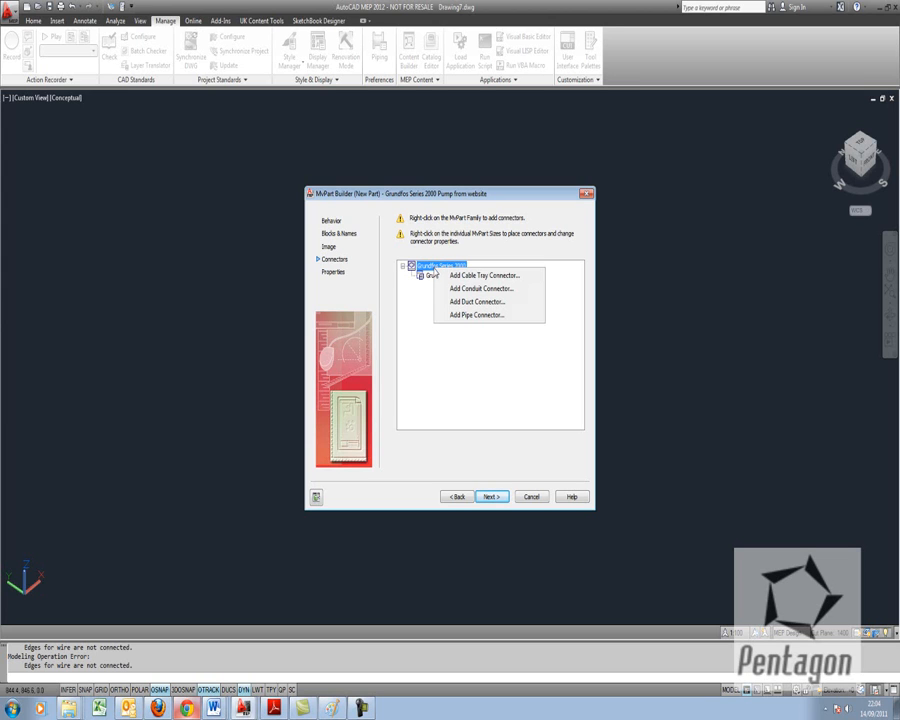
pyautogui.moveTo(480, 276)
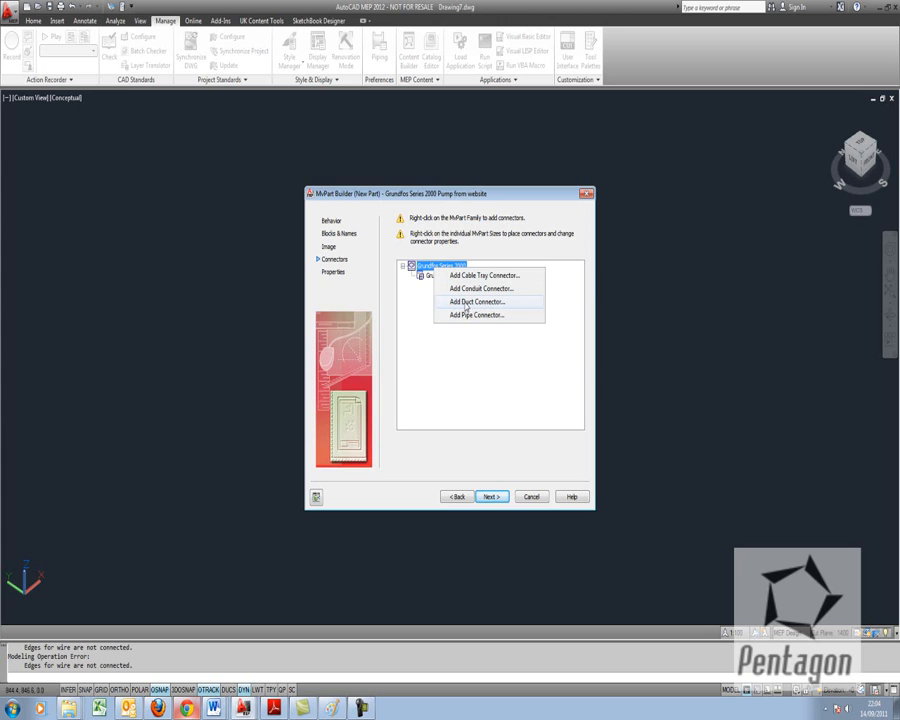
pyautogui.moveTo(468, 316)
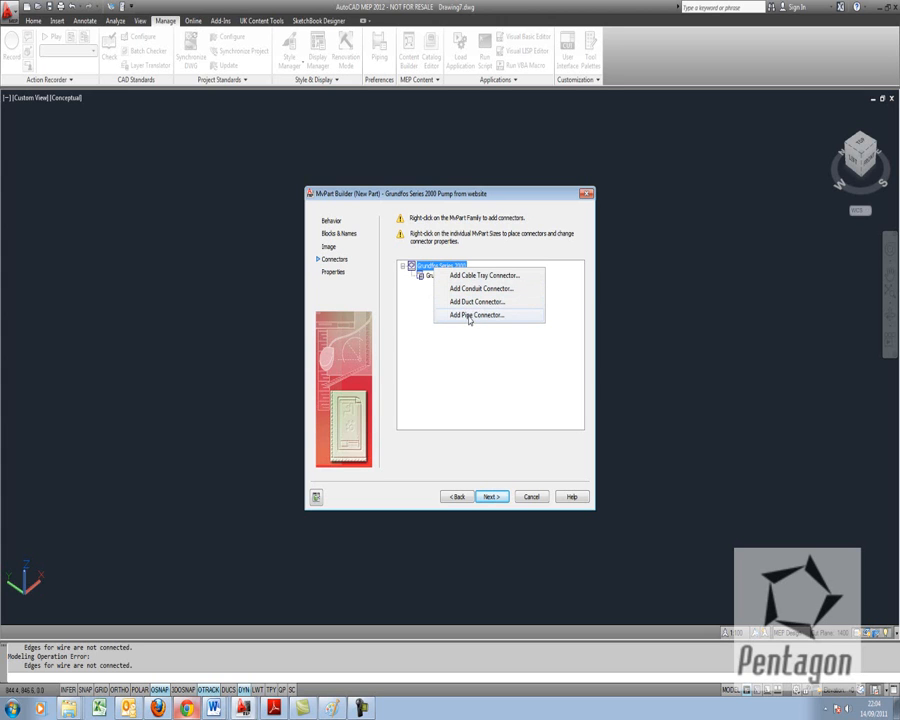
pyautogui.click(476, 316)
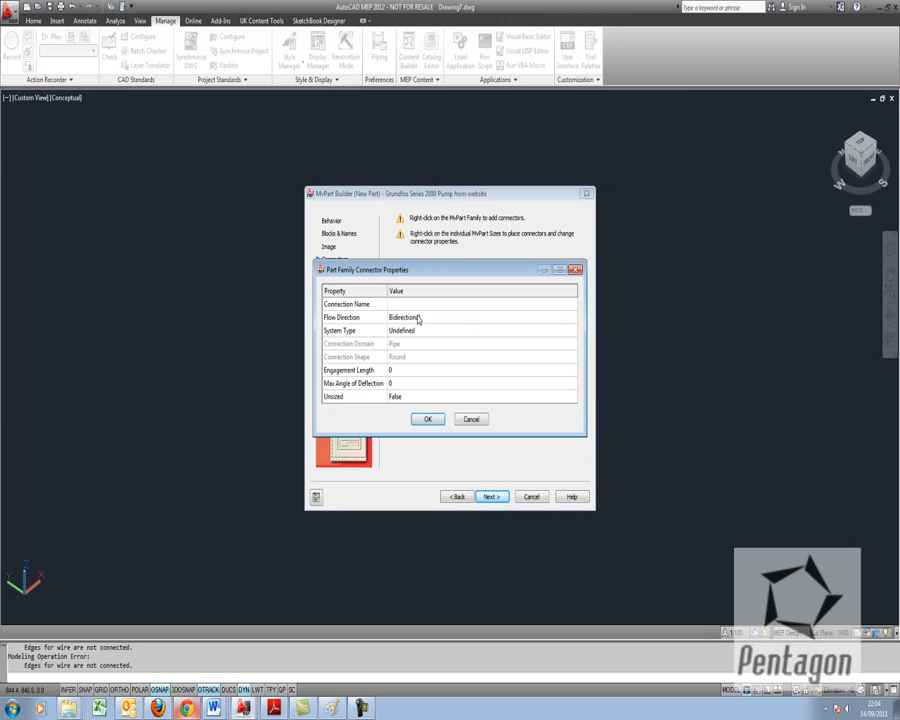
pyautogui.click(572, 316)
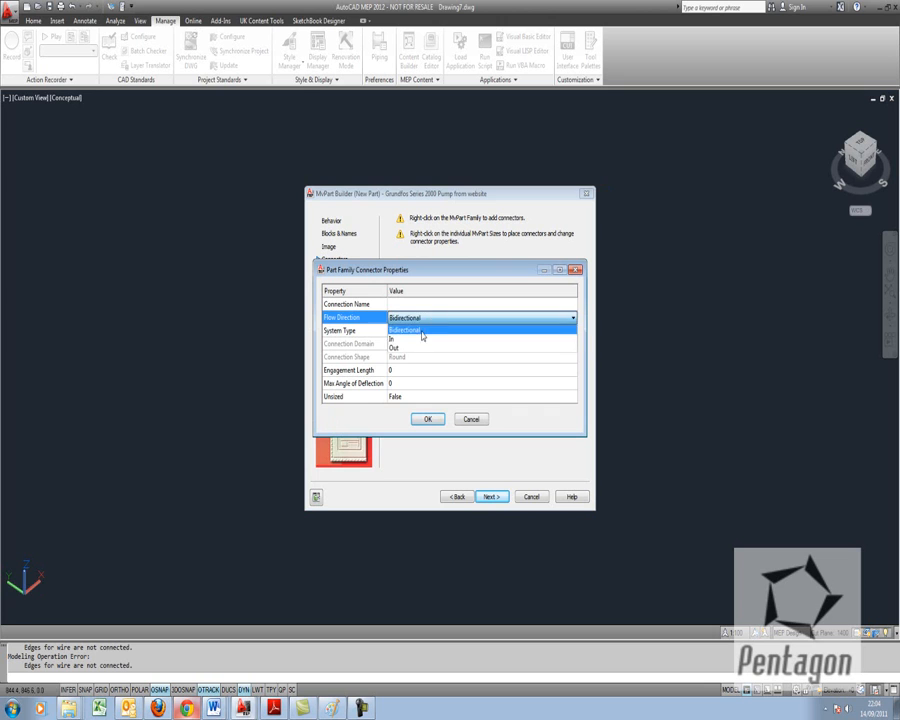
pyautogui.click(396, 340)
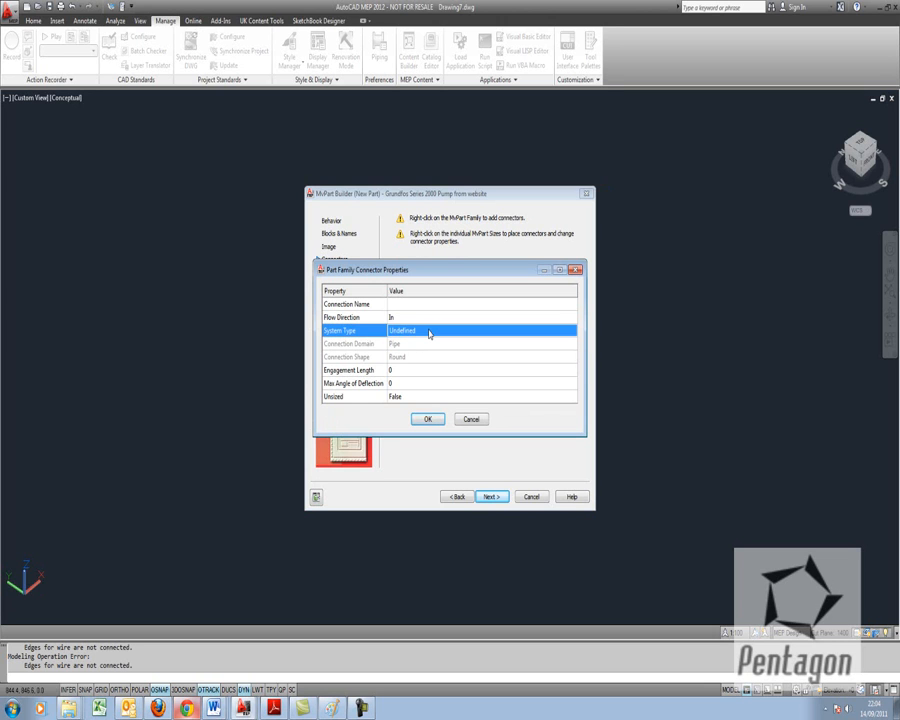
pyautogui.click(572, 332)
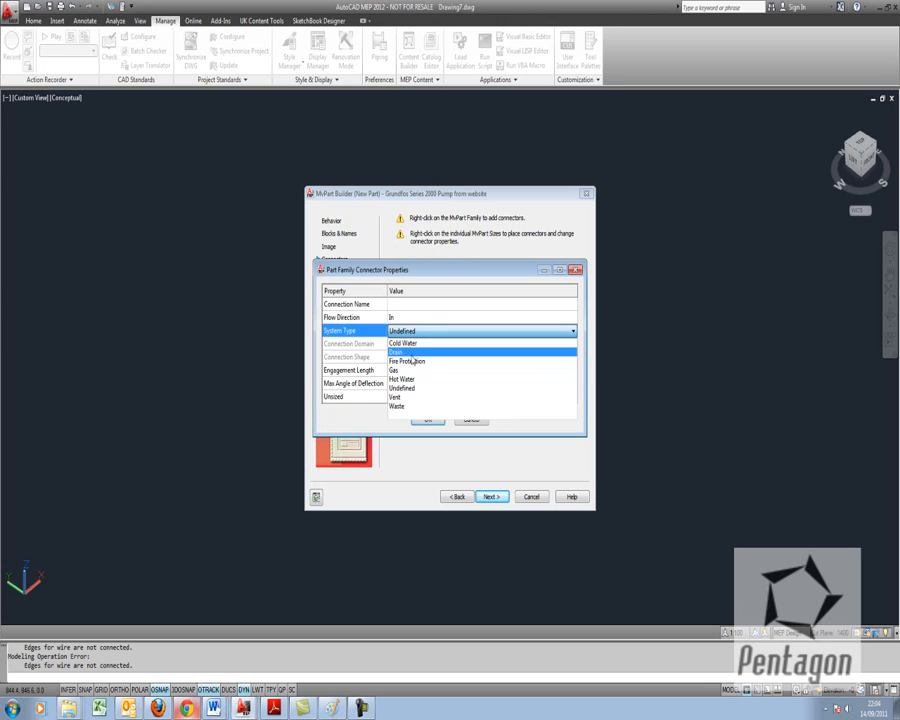
pyautogui.click(404, 344)
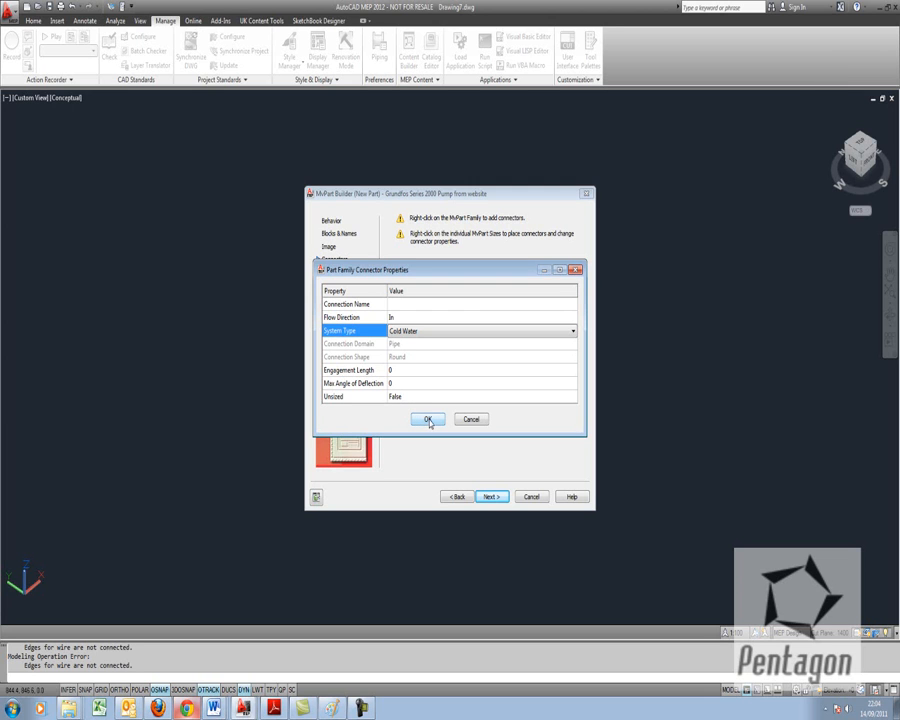
pyautogui.click(428, 420)
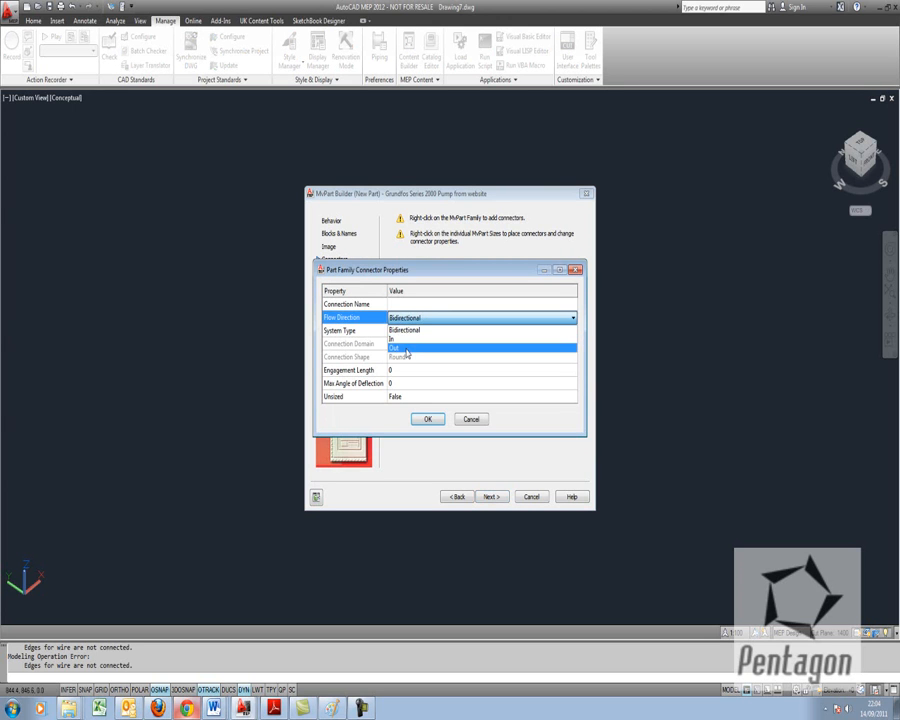
# - Set the second connector's flow direction and expand the connector details in the family tree
pyautogui.click(572, 332)
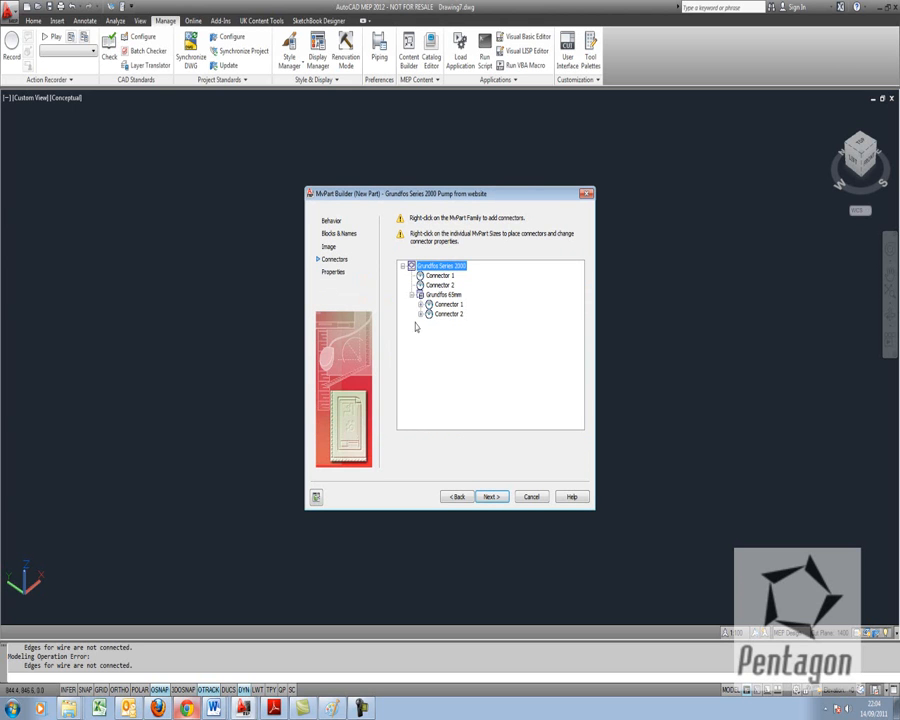
pyautogui.click(420, 304)
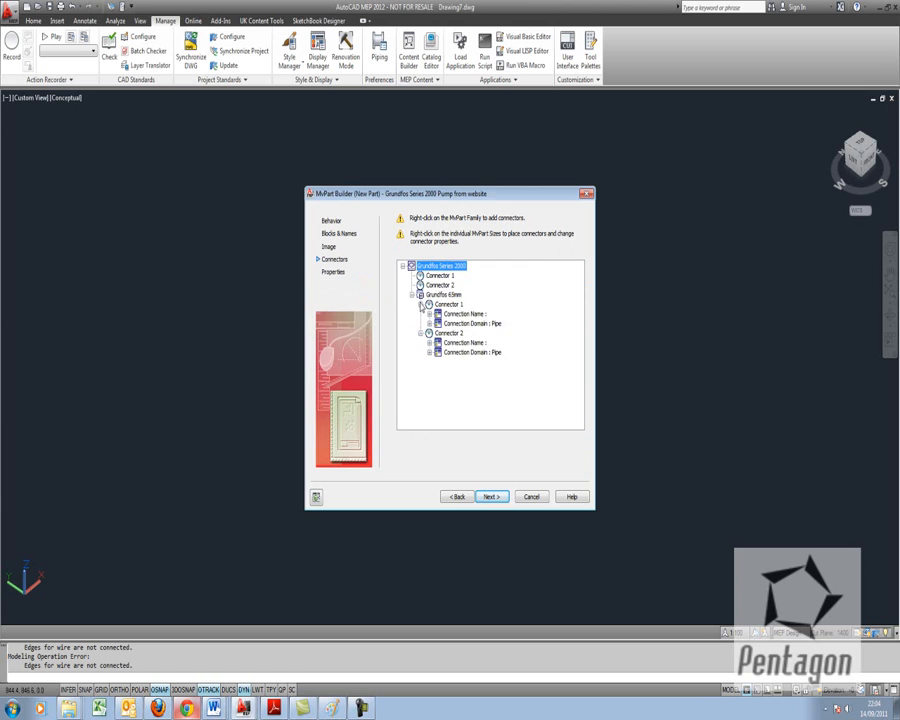
# - Add connectors to the pump part size and open its model to place them
pyautogui.rightClick(440, 264)
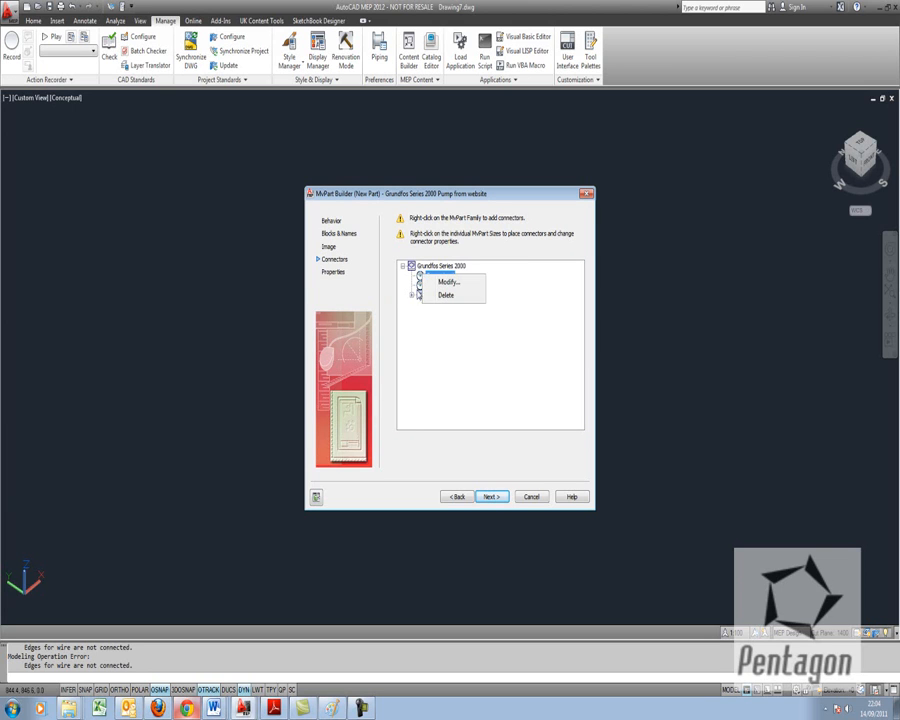
pyautogui.click(440, 294)
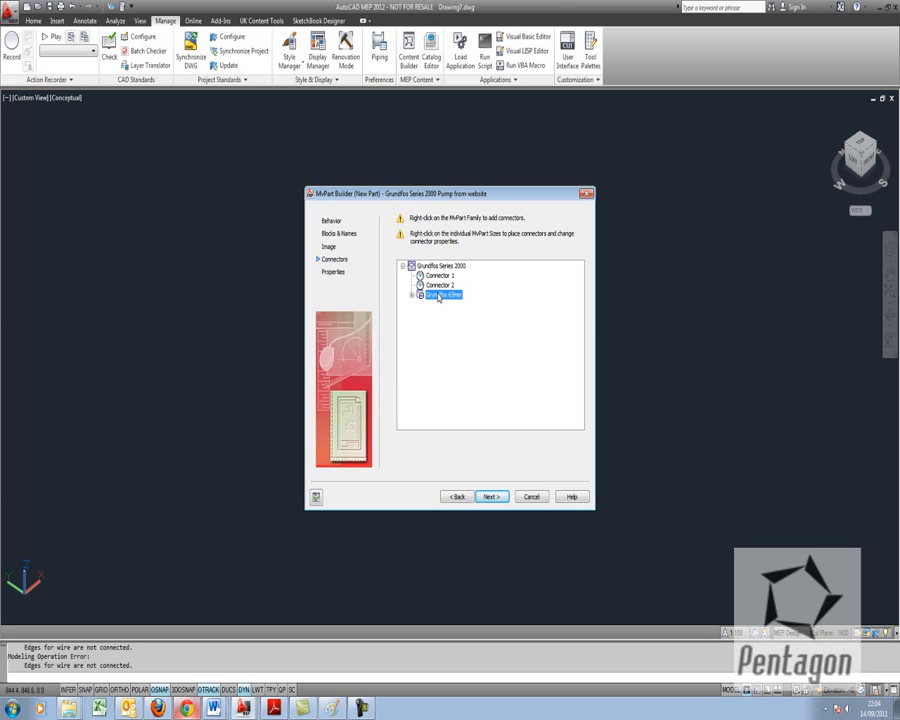
pyautogui.moveTo(436, 298)
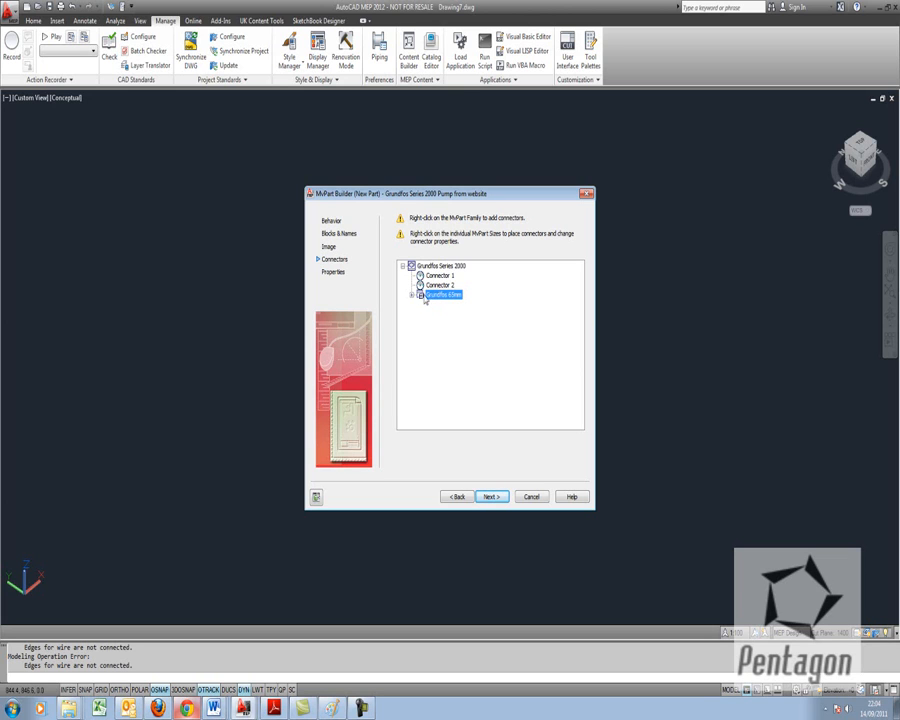
pyautogui.rightClick(442, 294)
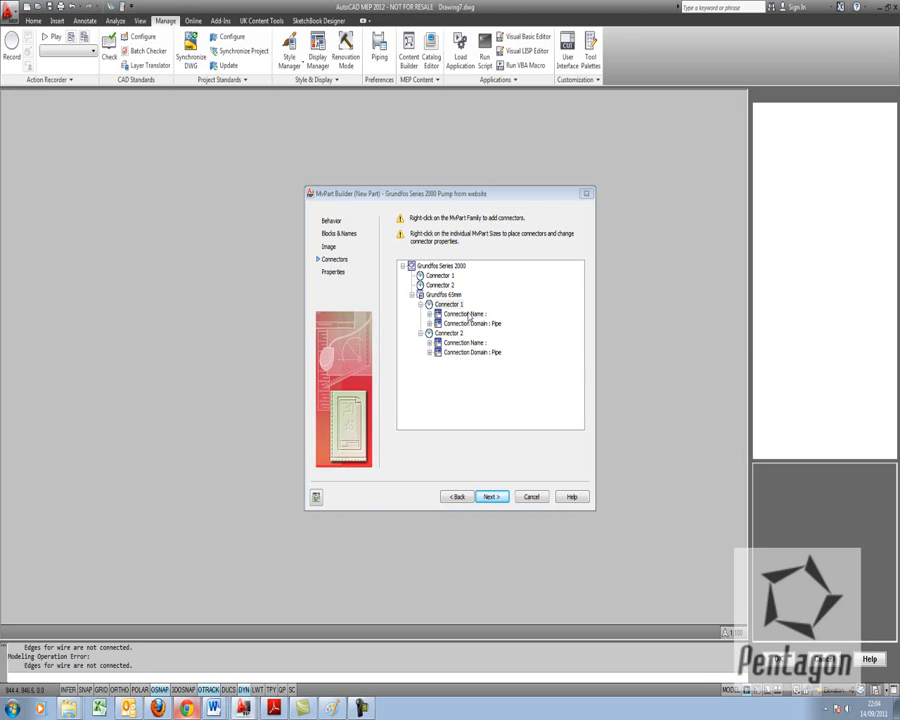
pyautogui.click(492, 496)
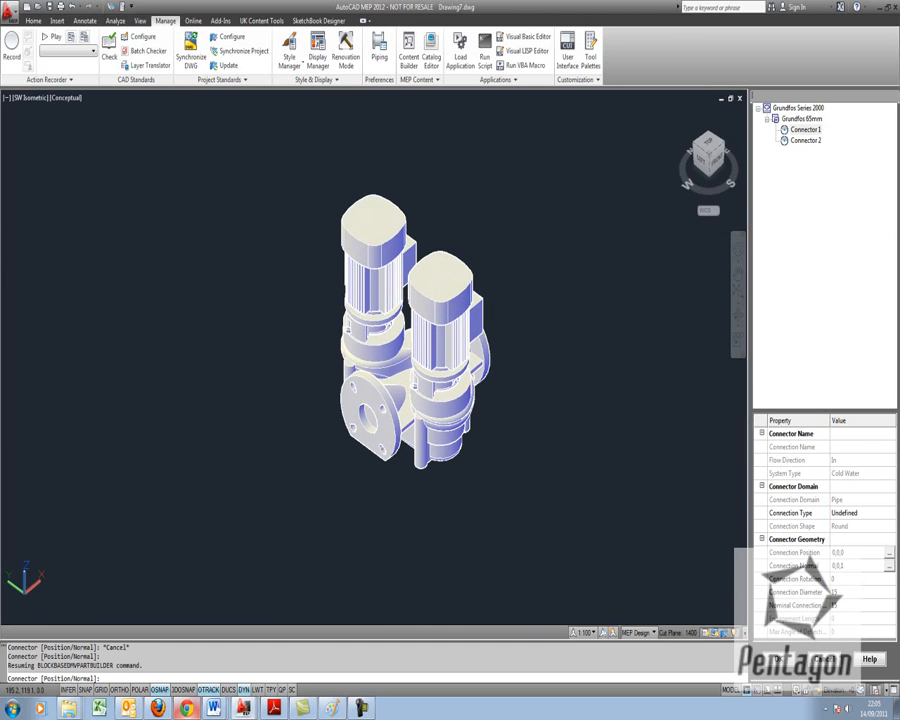
# - Make the first connector a Flange type in the connector properties grid
pyautogui.scroll(3)
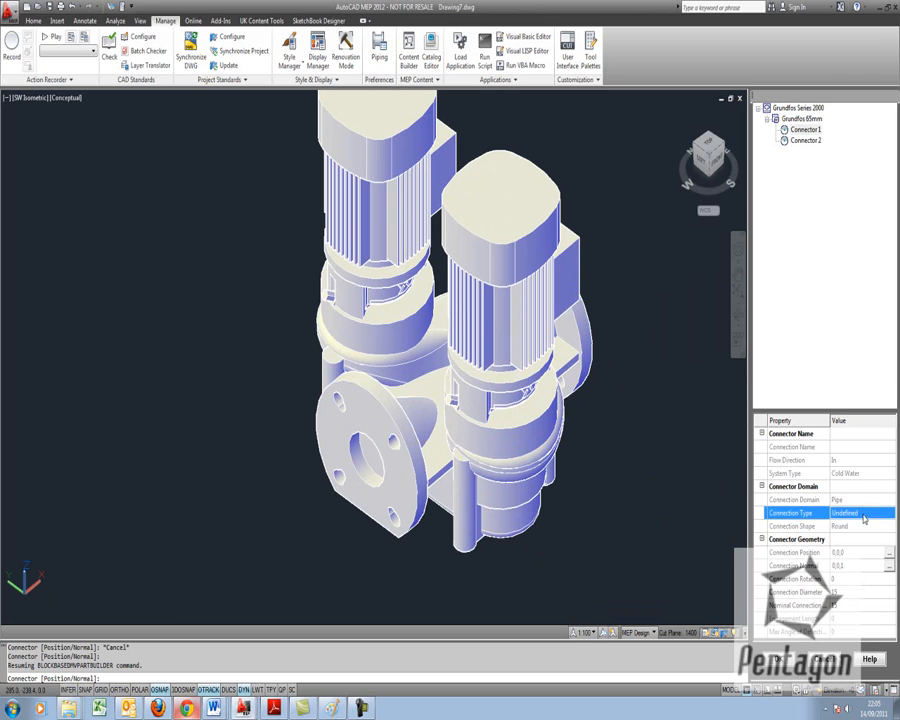
pyautogui.click(888, 512)
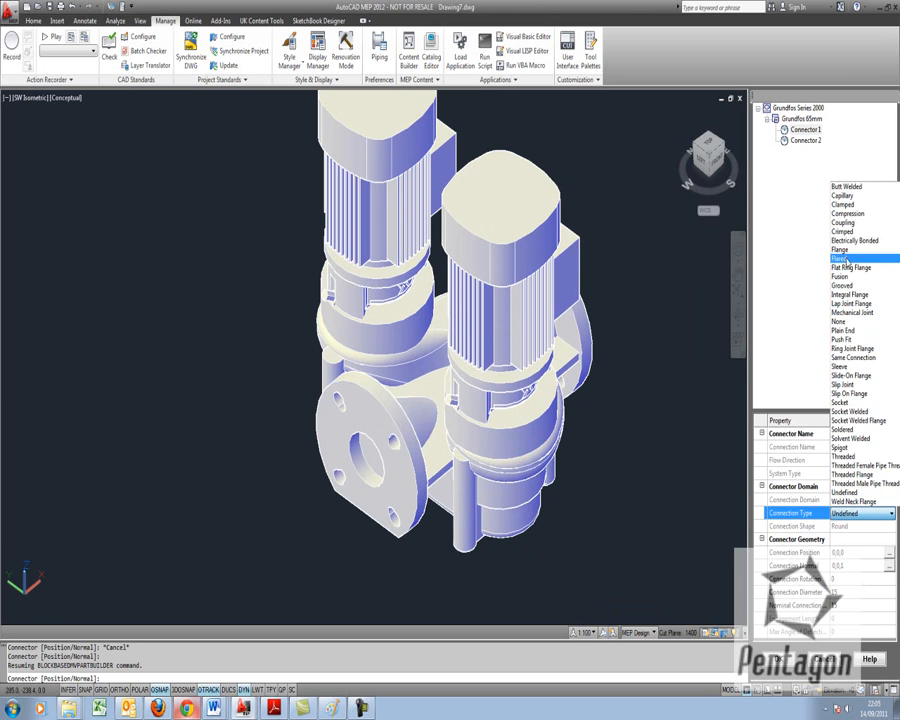
pyautogui.click(840, 258)
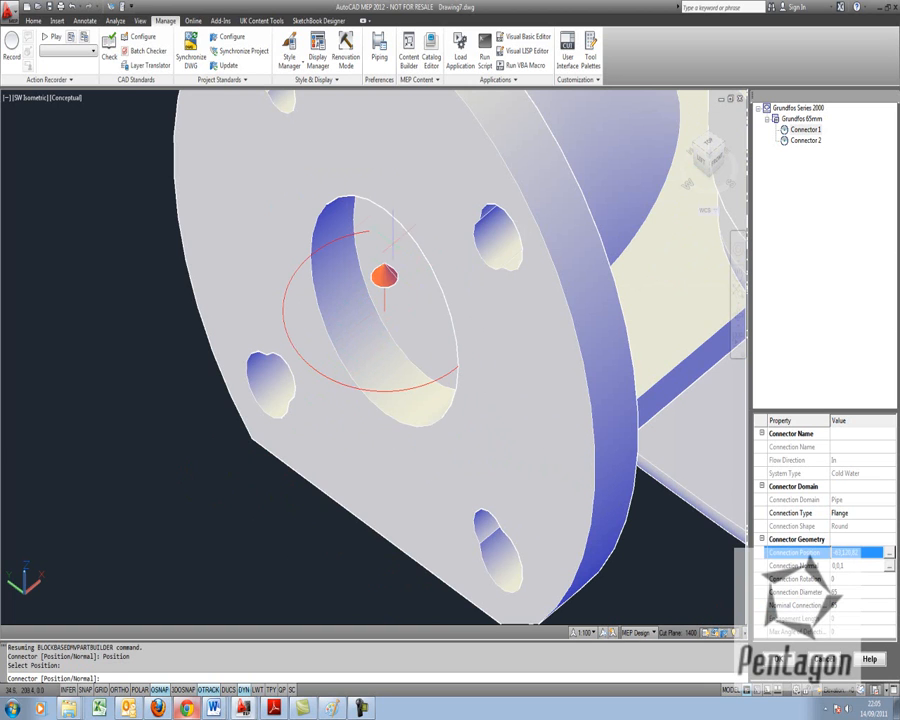
pyautogui.moveTo(190, 400)
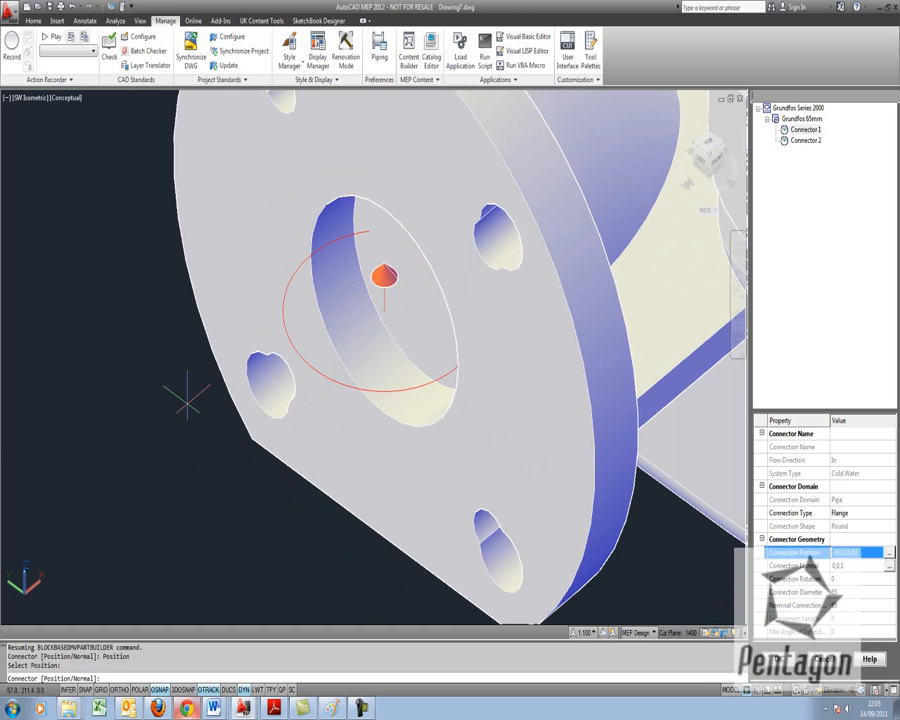
pyautogui.moveTo(736, 556)
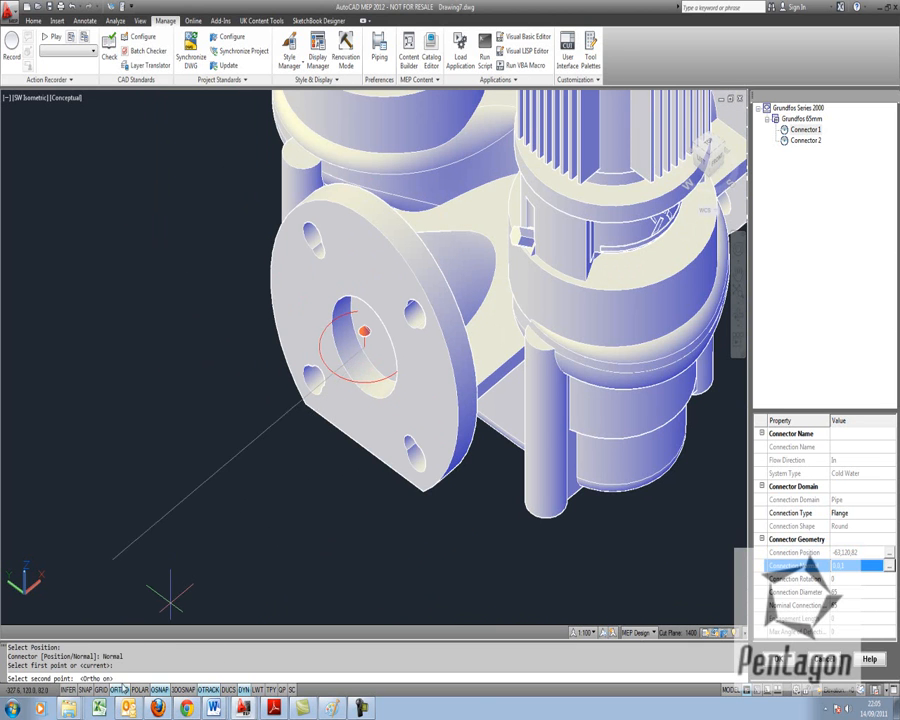
pyautogui.moveTo(172, 504)
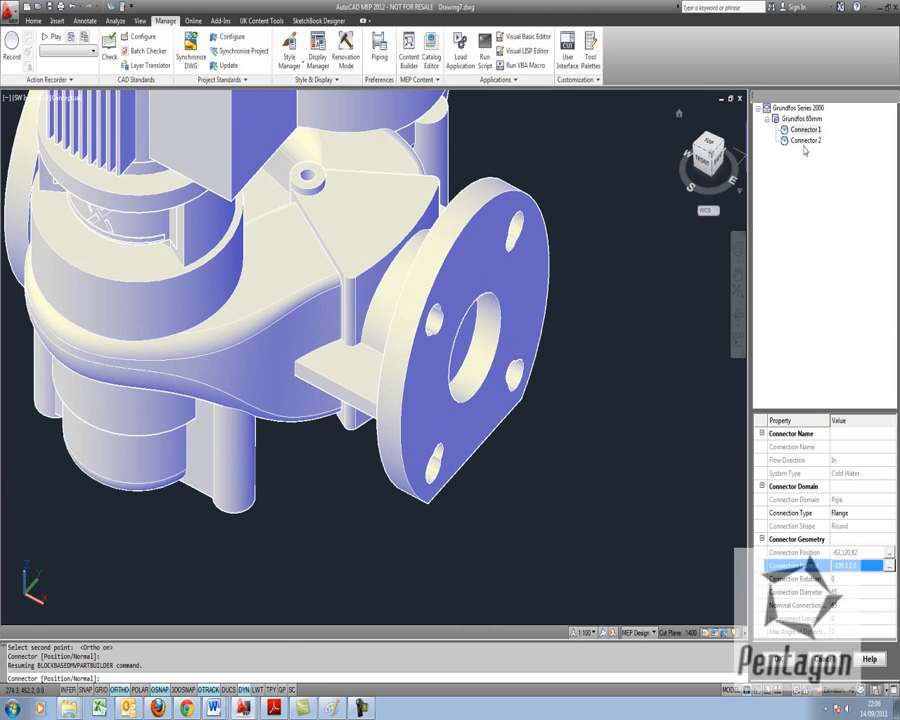
# - Position the second connector at the other flange centre using Center snap, then return to the builder
pyautogui.click(806, 140)
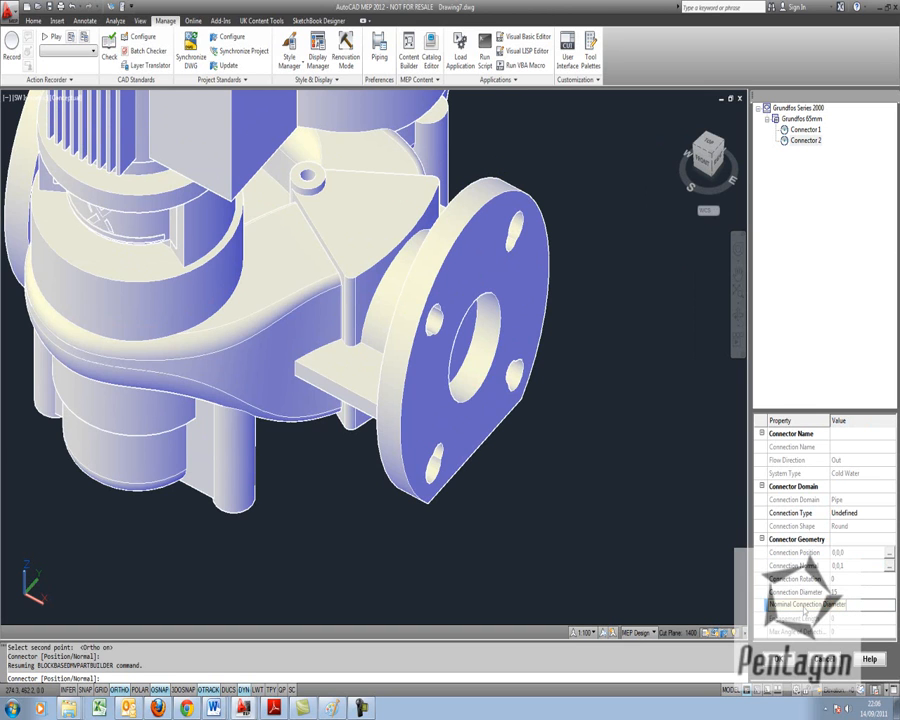
pyautogui.click(796, 592)
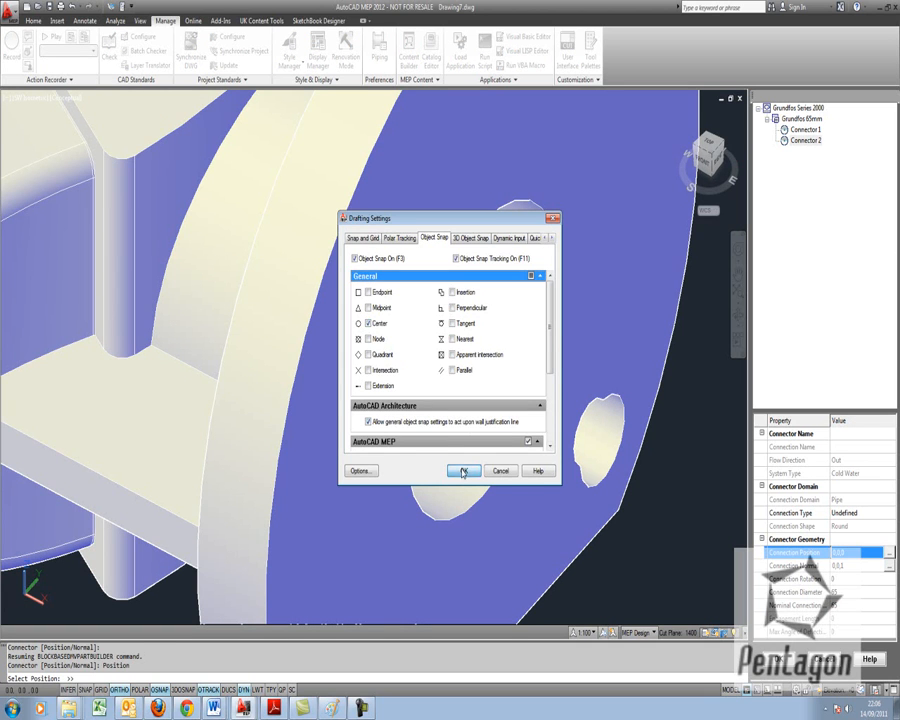
pyautogui.click(464, 472)
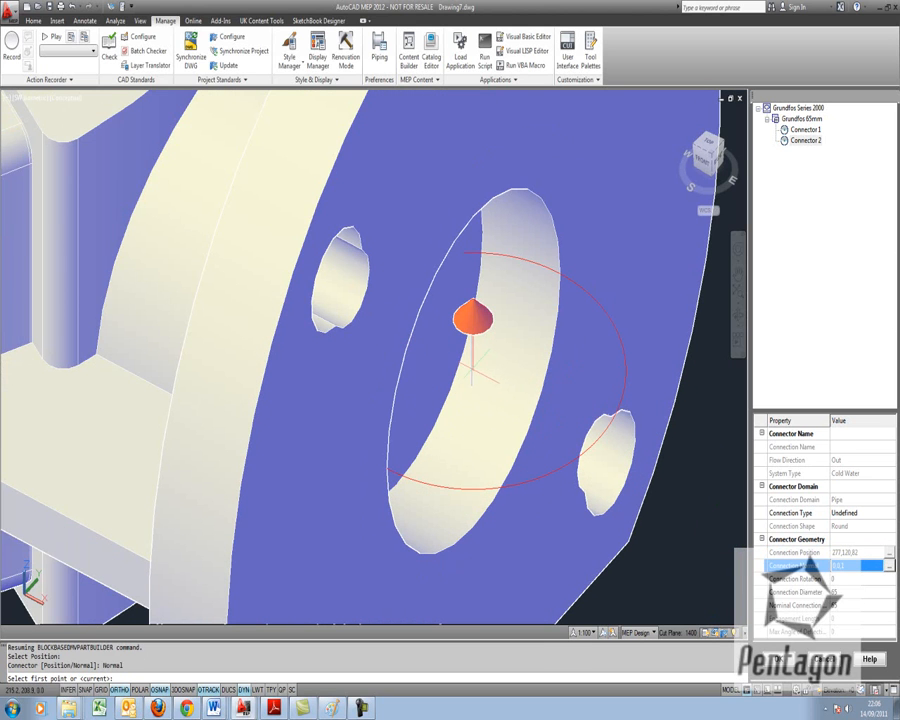
pyautogui.moveTo(518, 410)
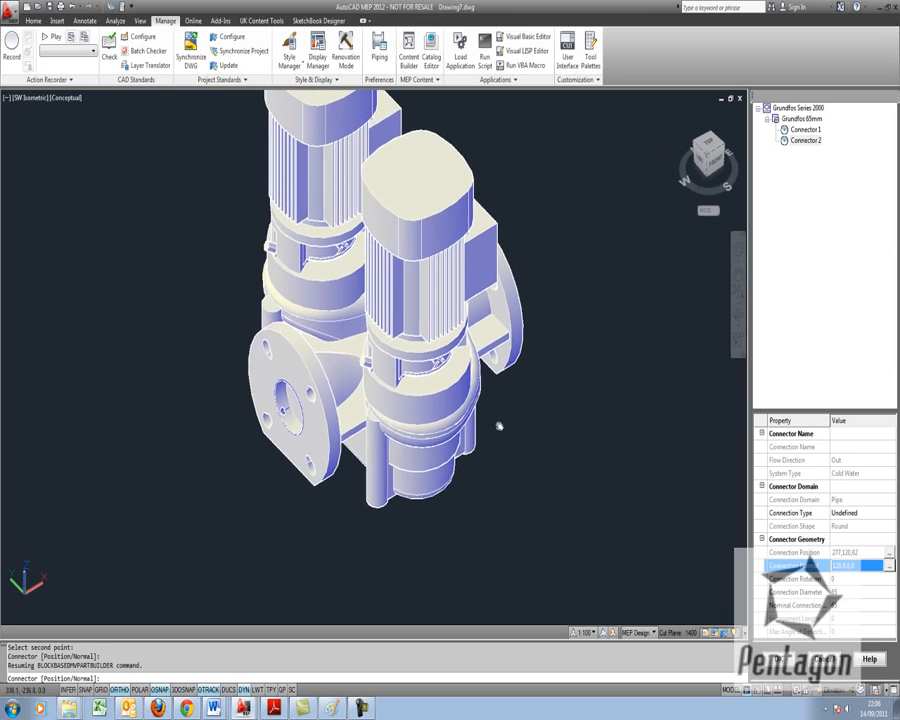
pyautogui.click(804, 128)
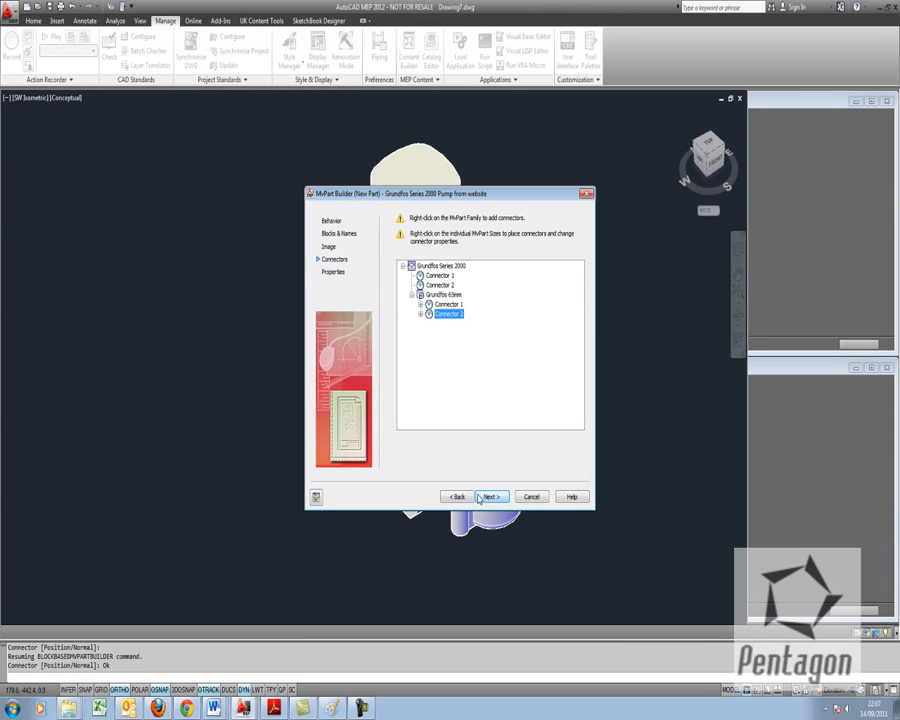
# - Accept the pump part's property table and finish the part in MvPart Builder
pyautogui.click(488, 496)
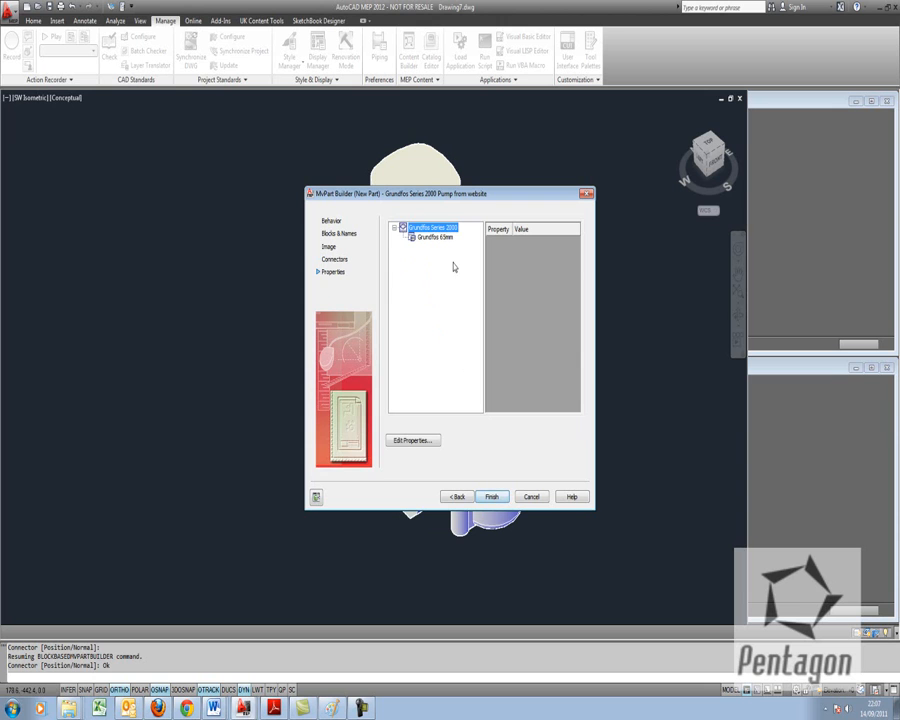
pyautogui.click(412, 440)
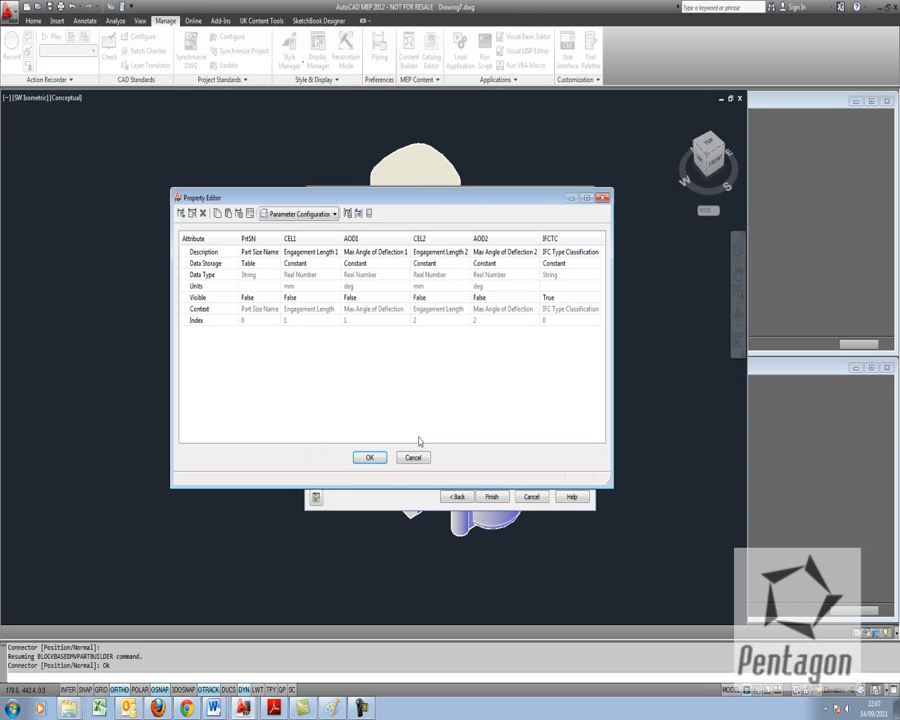
pyautogui.click(368, 456)
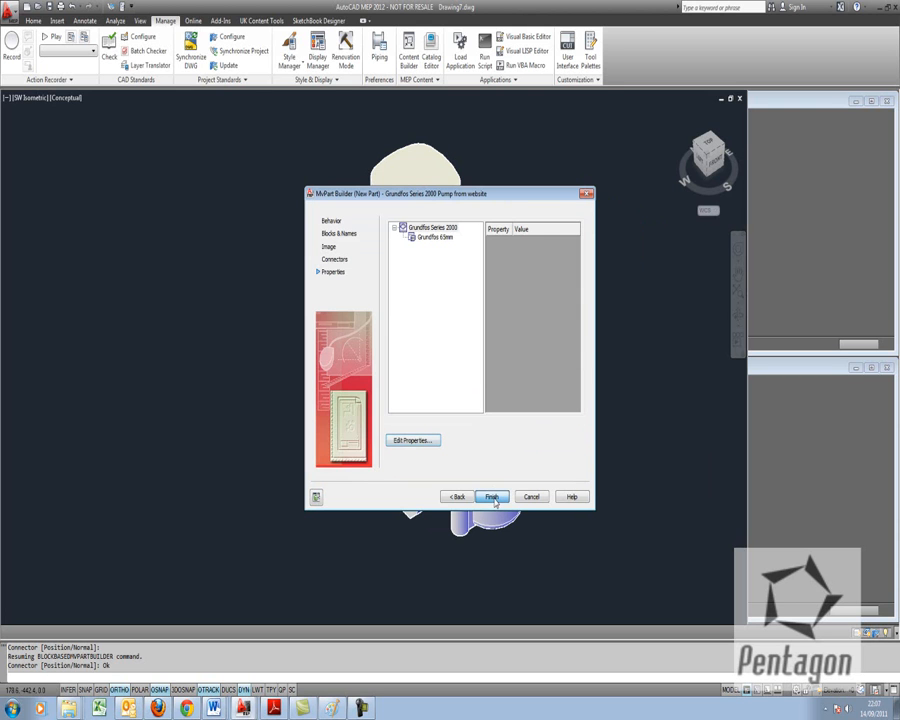
pyautogui.click(492, 496)
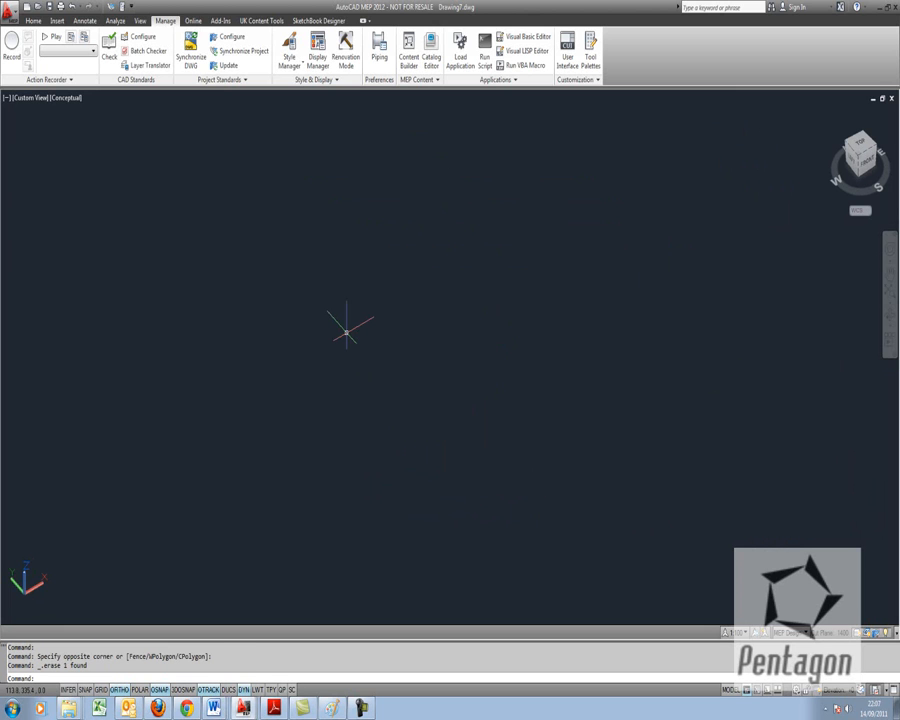
# - Start adding a pump via Home > Equipment > Pump
pyautogui.click(32, 20)
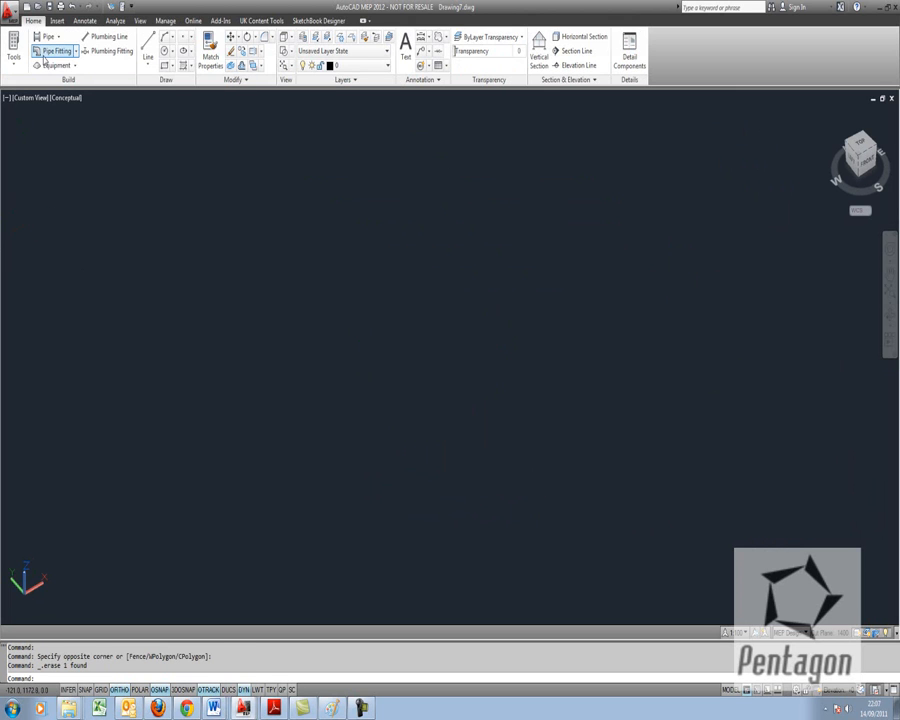
pyautogui.click(74, 64)
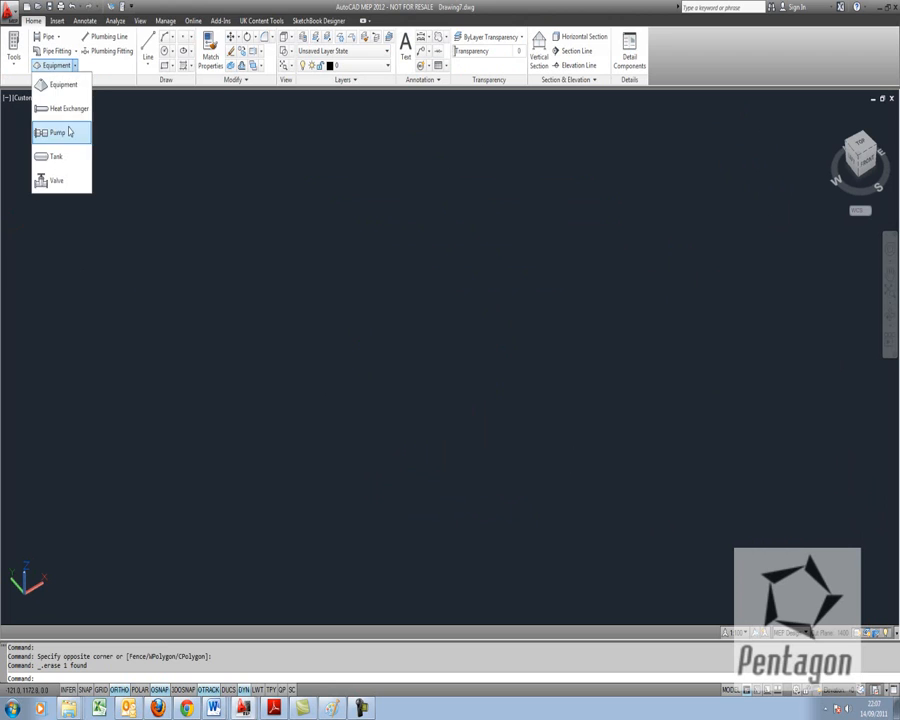
pyautogui.click(58, 132)
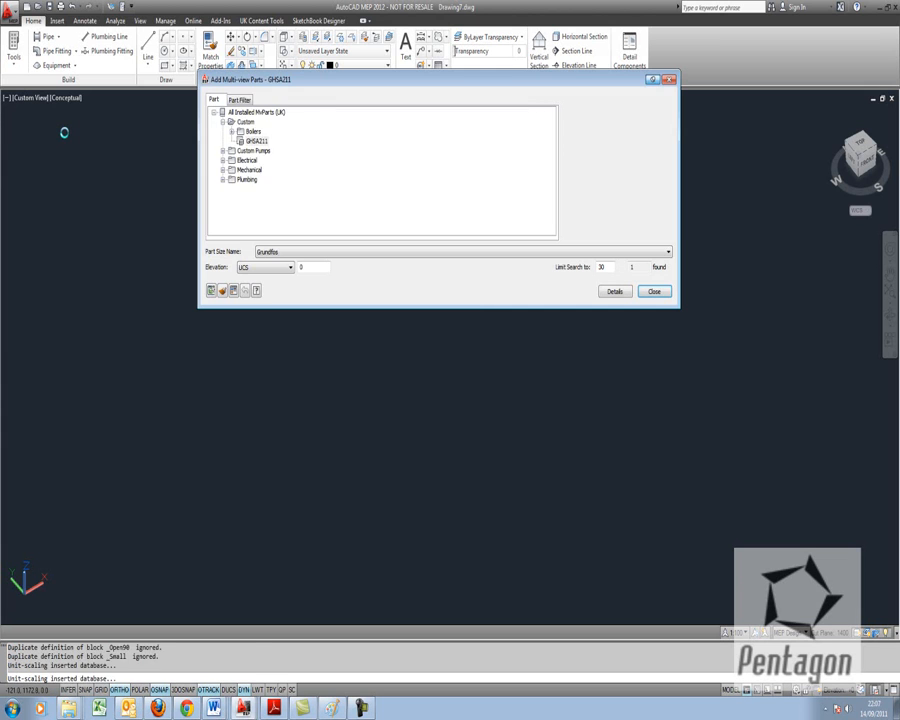
# - Pick Grundfos Series 2000 from the Custom Pumps catalog and place it in the drawing
pyautogui.click(258, 140)
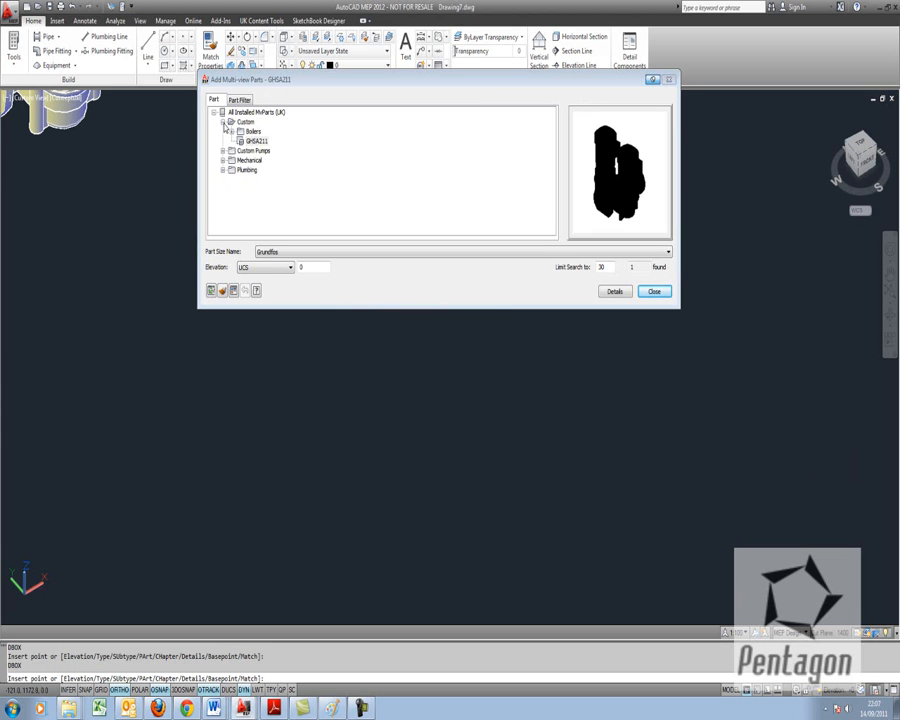
pyautogui.click(224, 122)
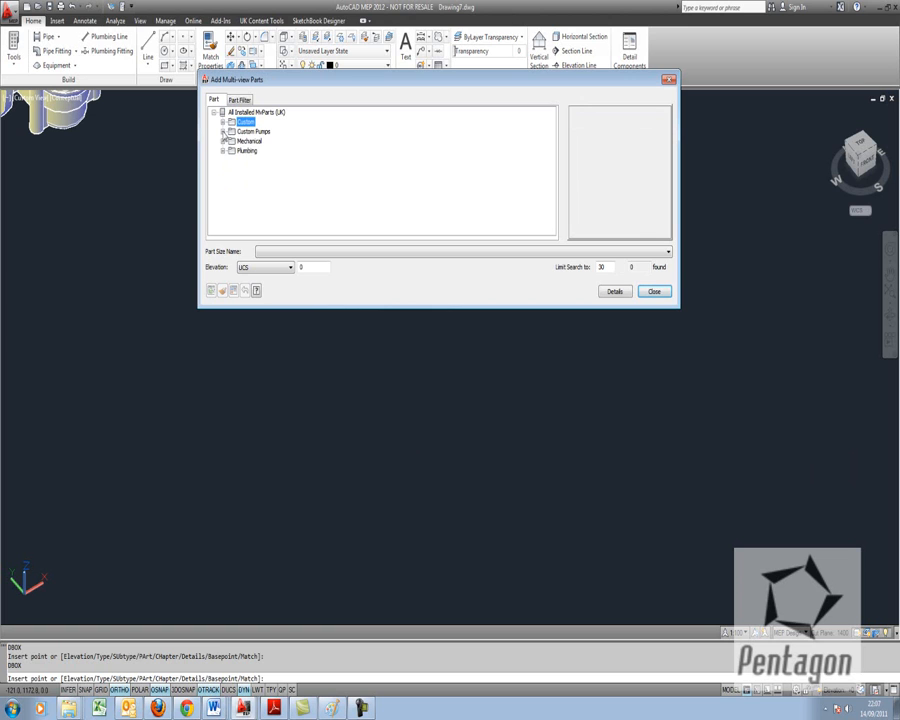
pyautogui.click(224, 132)
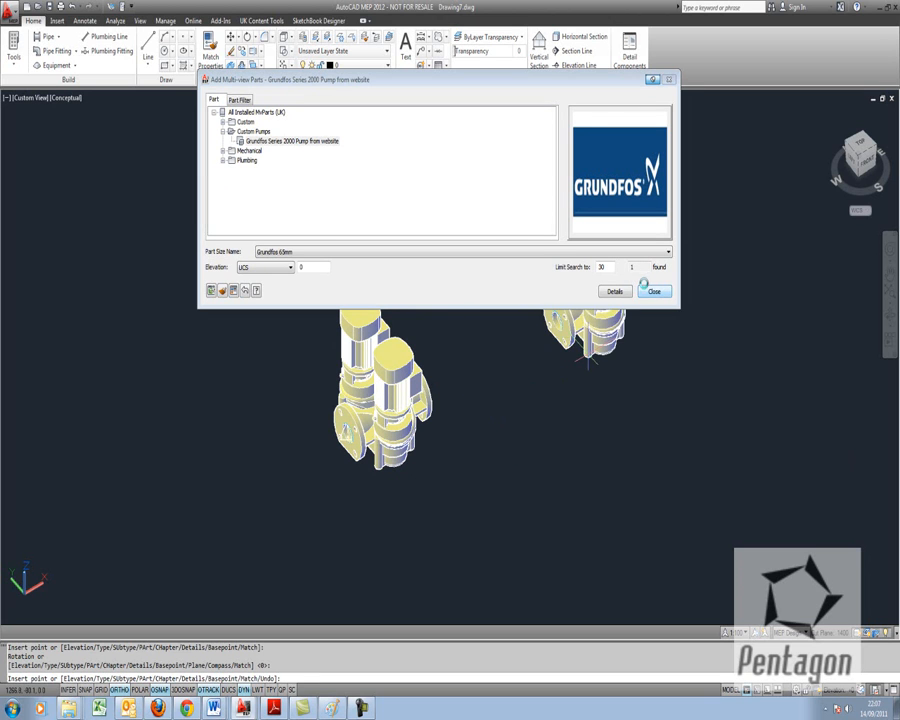
pyautogui.click(652, 292)
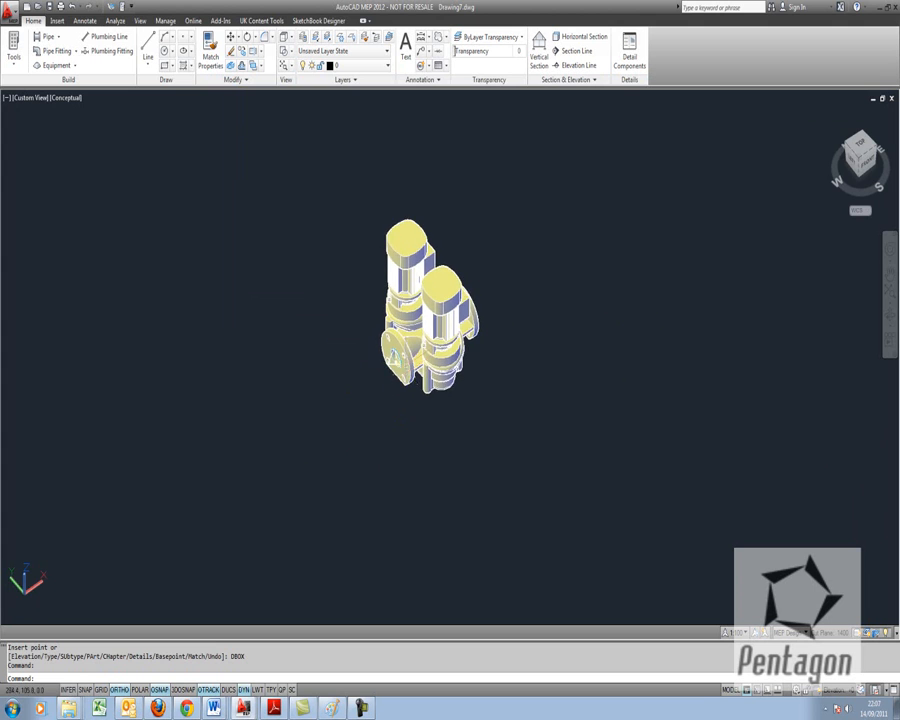
# - Draw a pipe run from the pump's flanged connector and attach it at the flange
pyautogui.scroll(3)
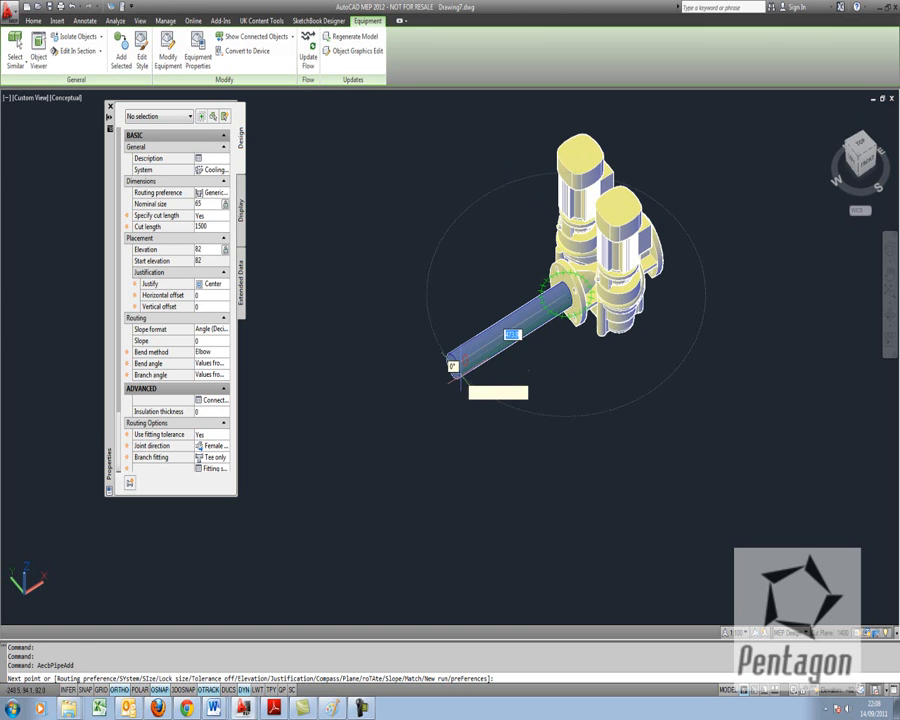
pyautogui.click(452, 364)
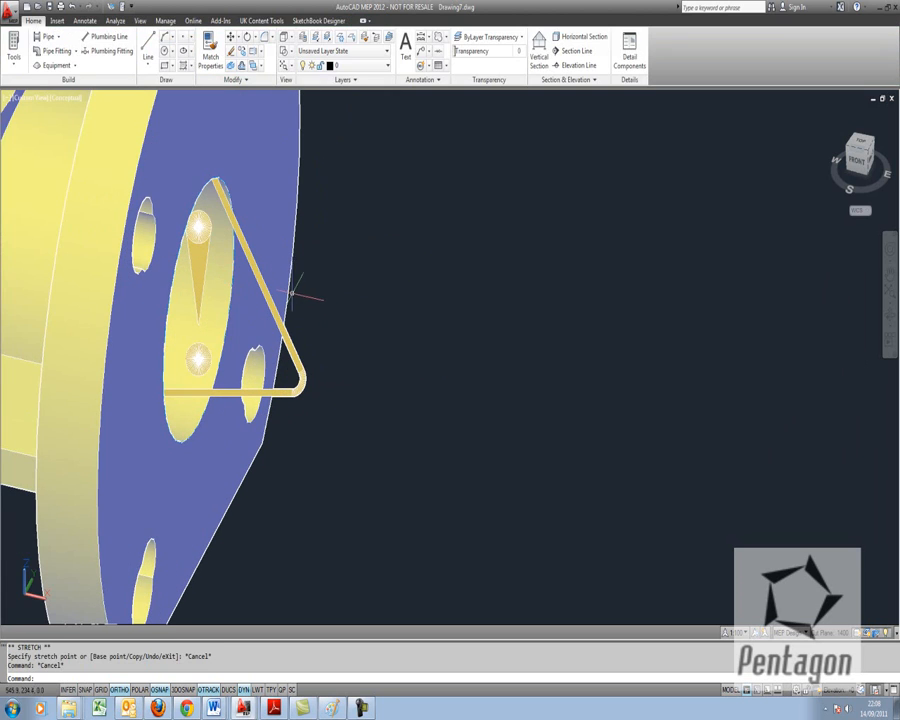
pyautogui.click(198, 316)
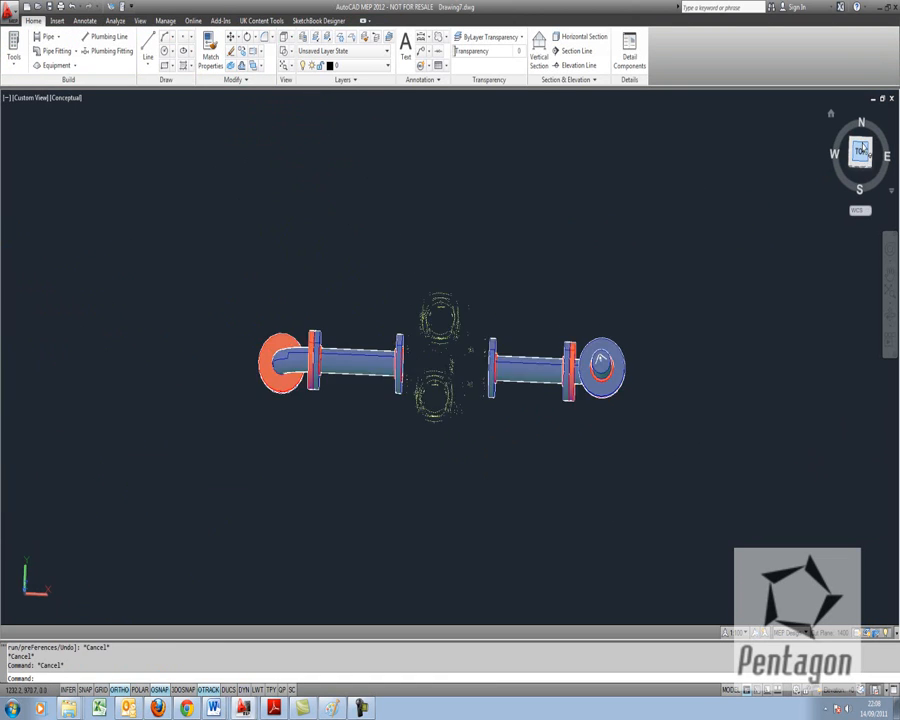
# - Return to an isometric ViewCube view of the piped pump with its elbows
pyautogui.click(860, 152)
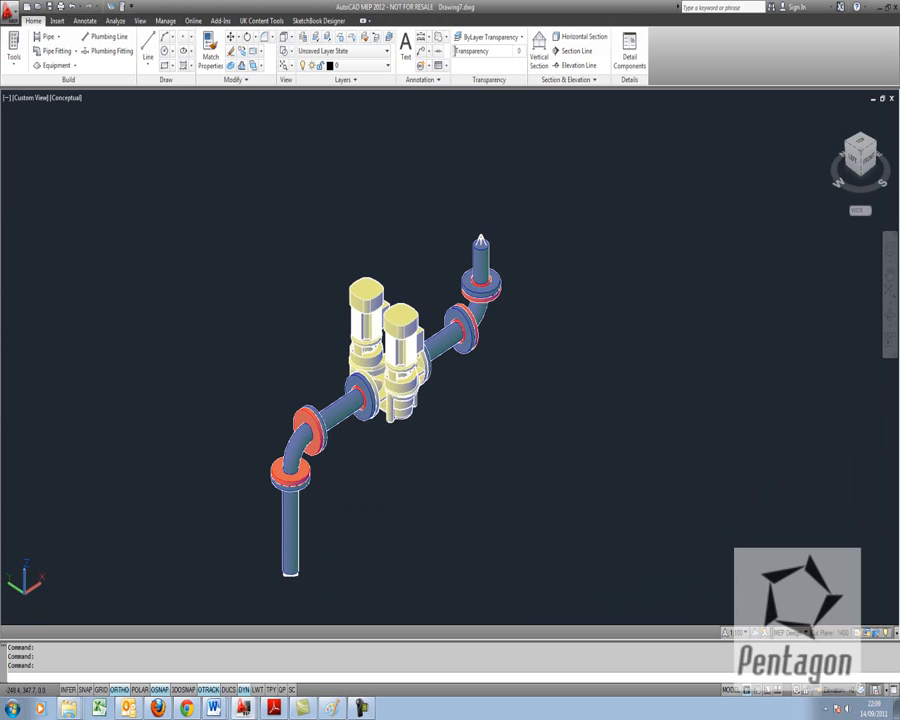
pyautogui.moveTo(256, 430)
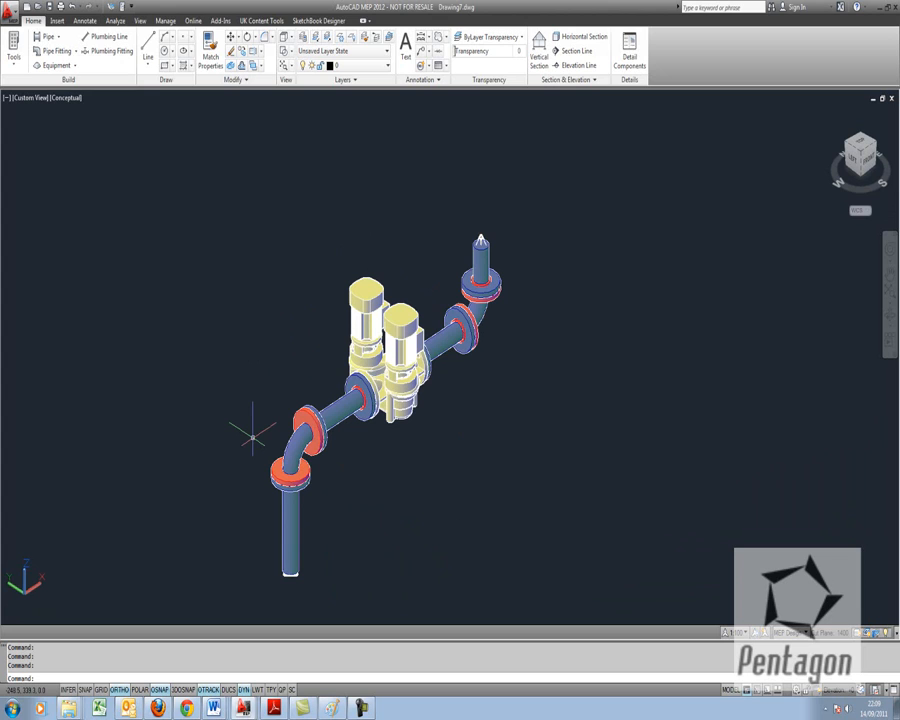